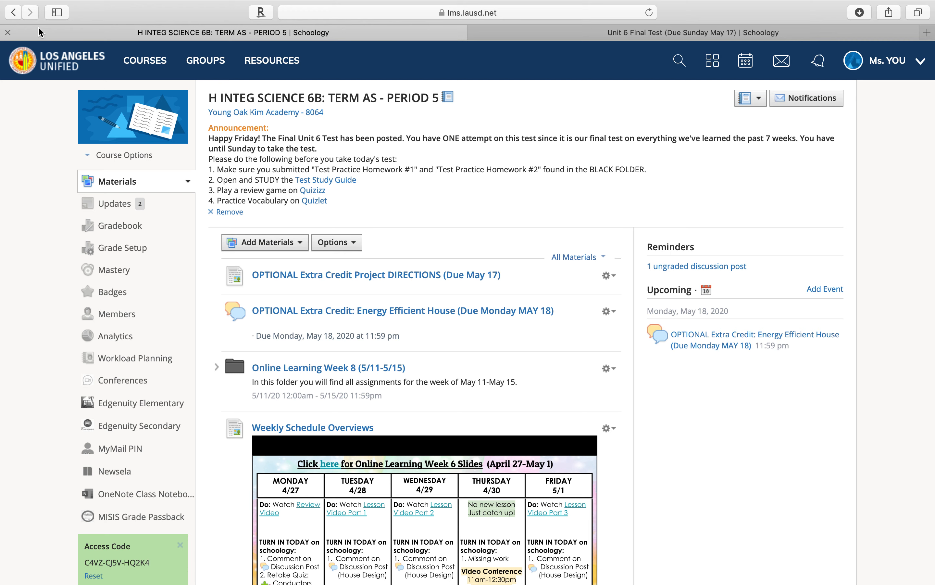
pyautogui.moveTo(285, 367)
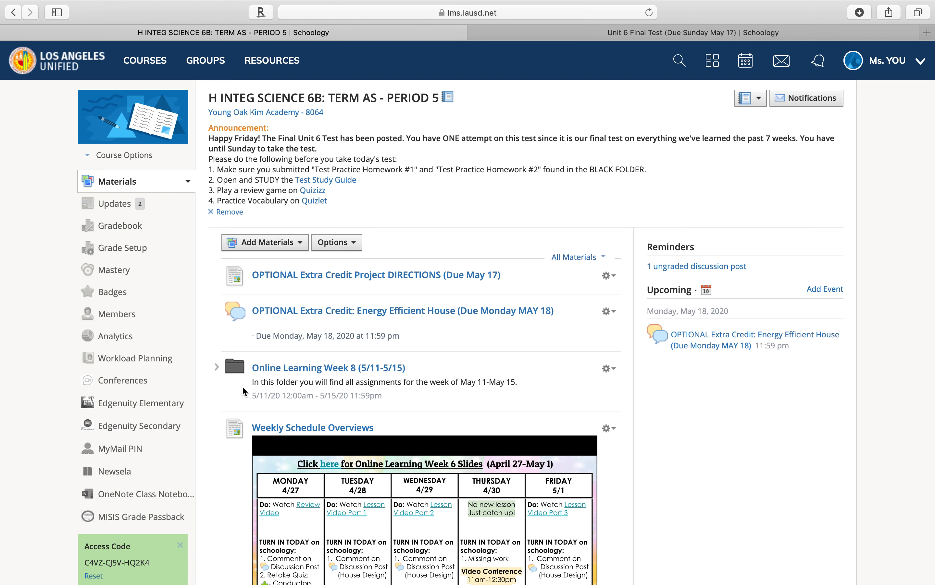
pyautogui.moveTo(227, 380)
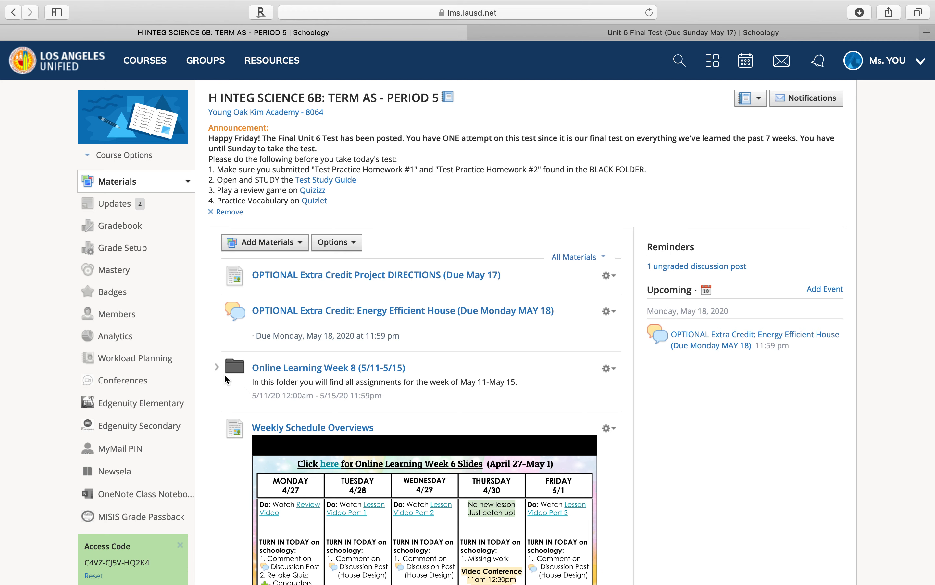
pyautogui.moveTo(221, 391)
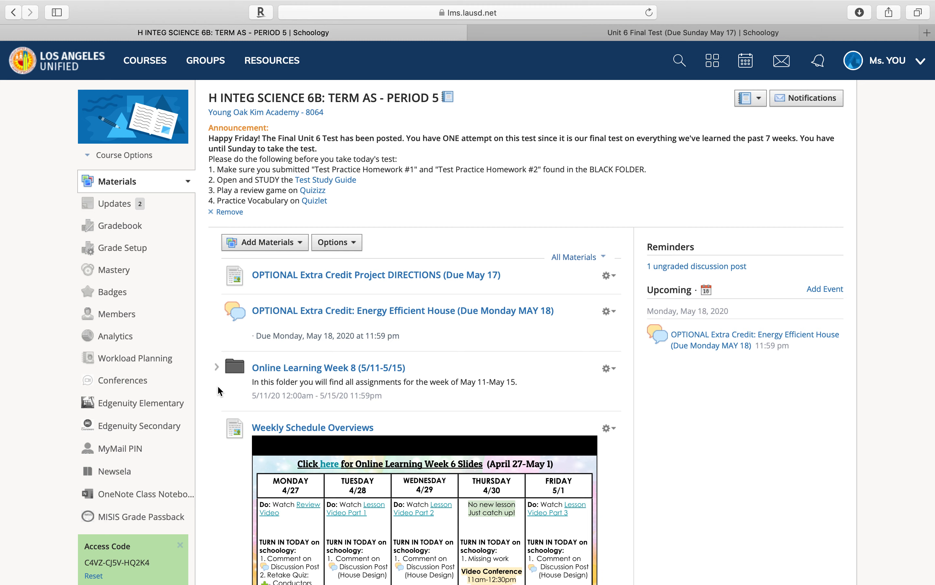
# Expand the Online Learning Week 8 folder to list its slides, videos, study guides, homework and Unit 6 Final Test
pyautogui.scroll(-3)
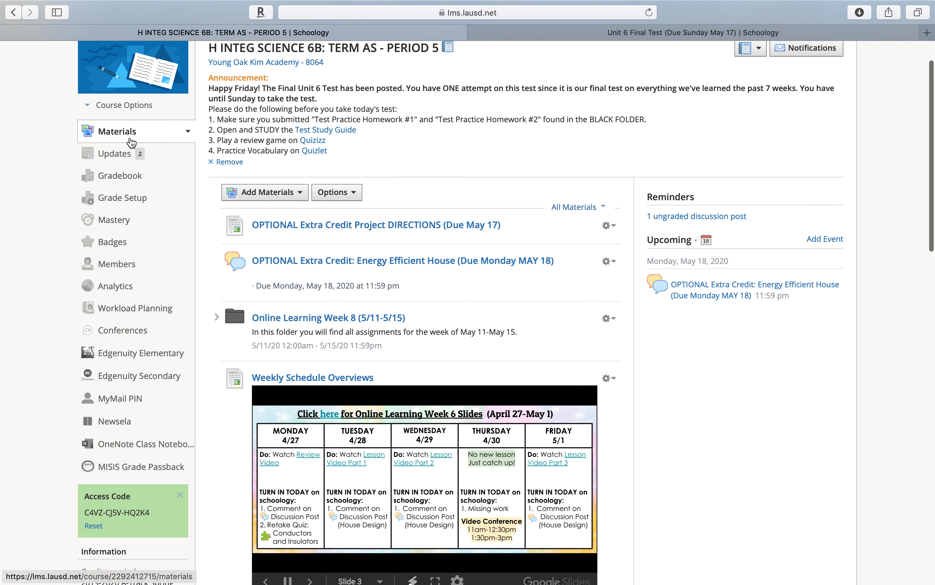
pyautogui.click(218, 317)
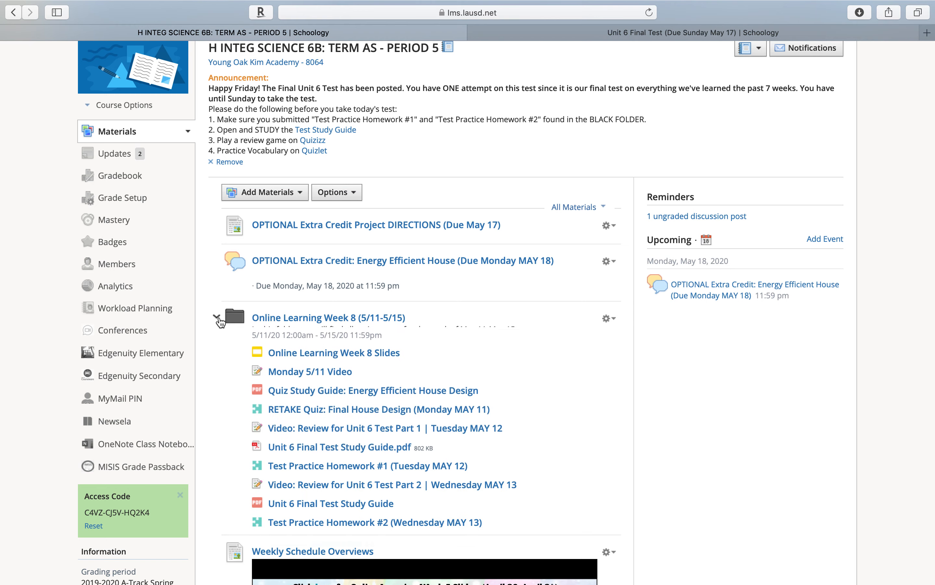
pyautogui.scroll(-3)
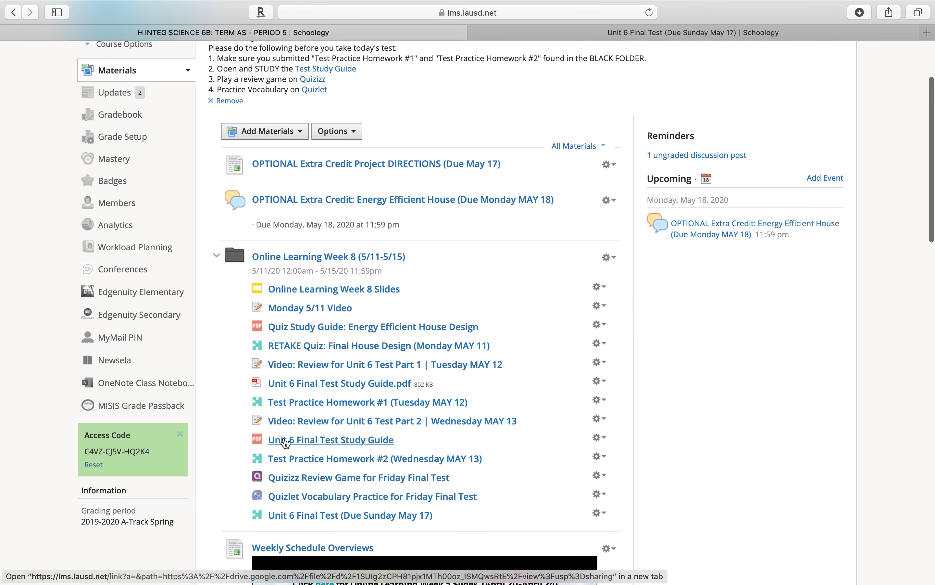
pyautogui.moveTo(294, 520)
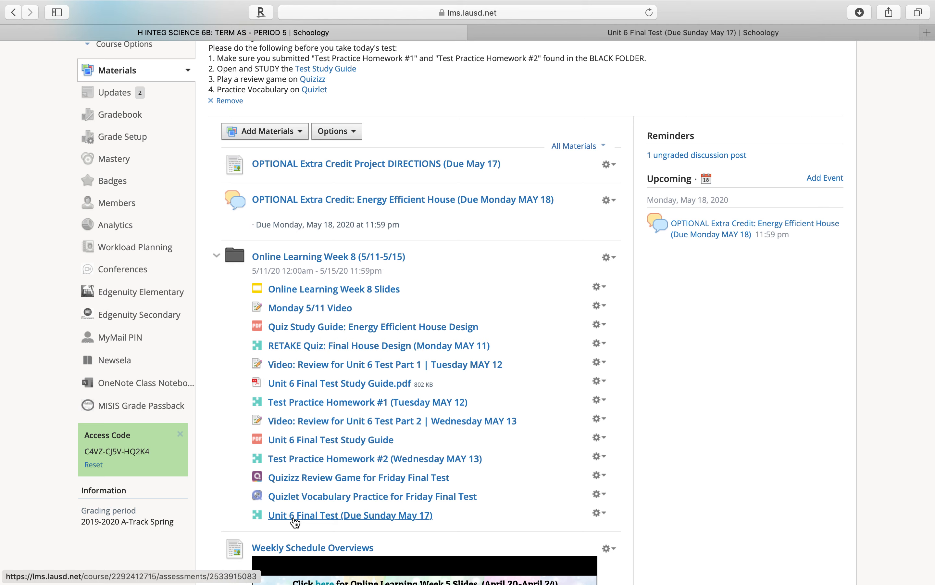
pyautogui.moveTo(309, 524)
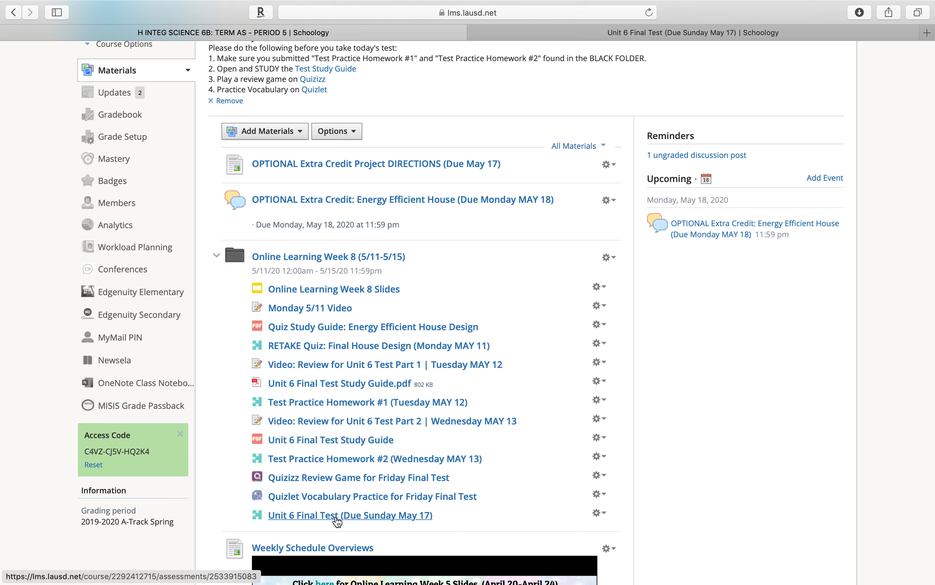
pyautogui.moveTo(321, 520)
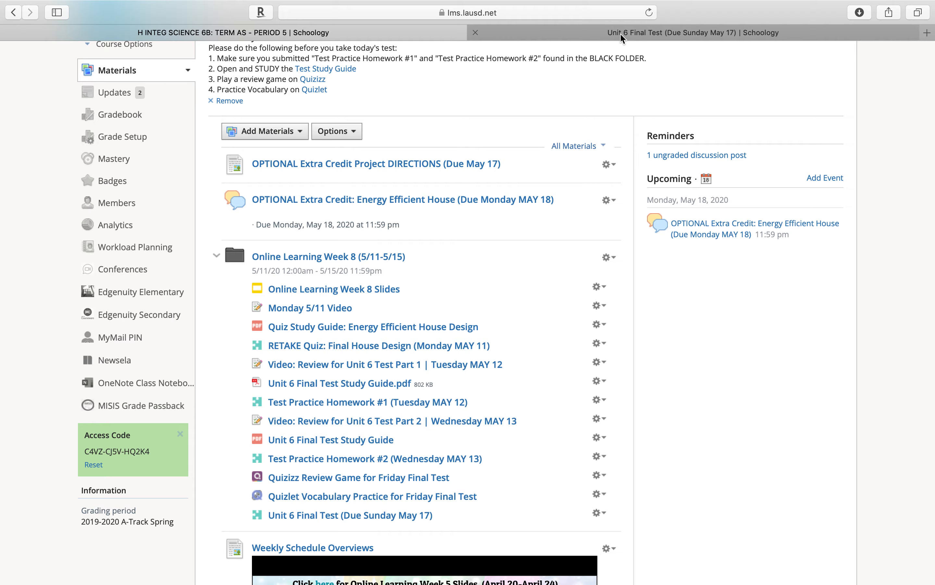
# Start a new preview attempt of the Unit 6 Final Test, landing on question 1 of 23
pyautogui.click(673, 33)
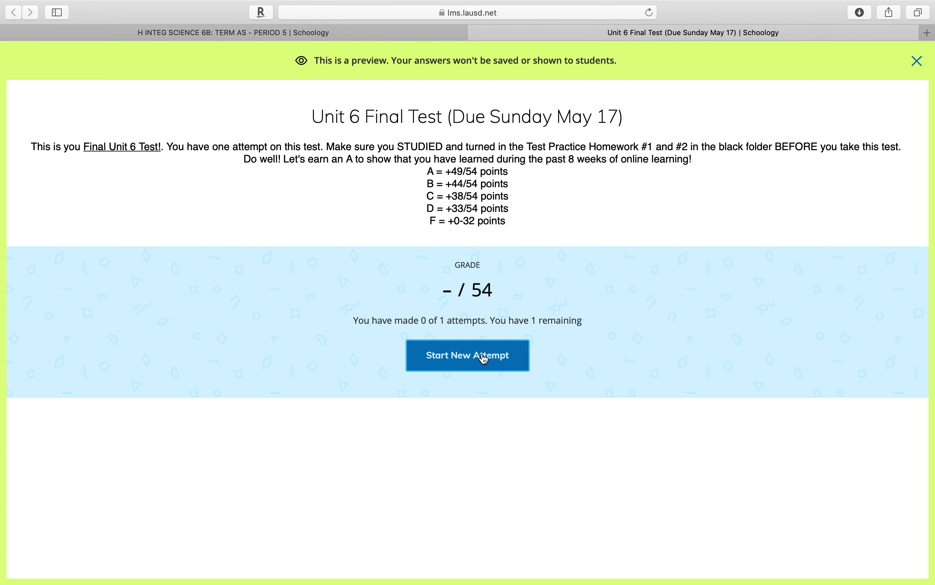
pyautogui.click(467, 354)
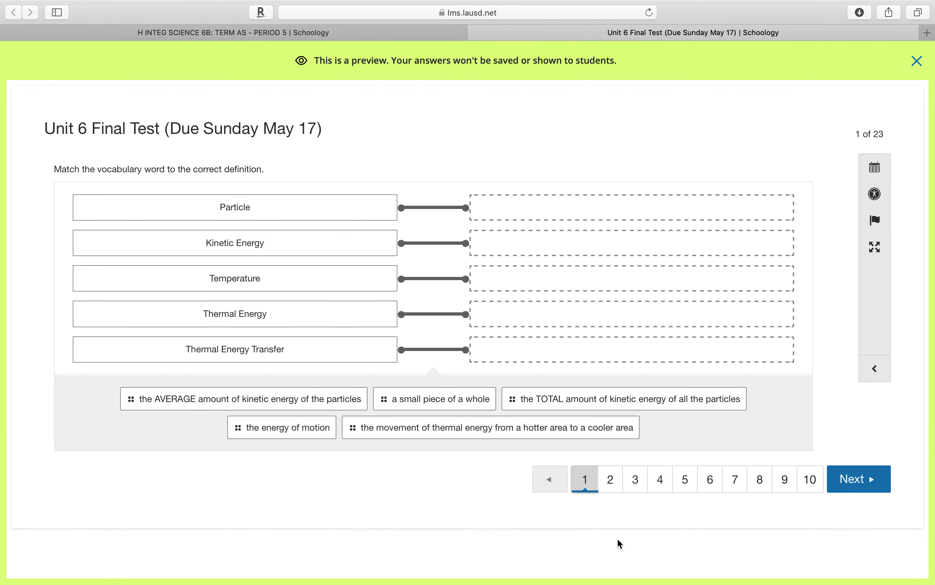
pyautogui.moveTo(785, 479)
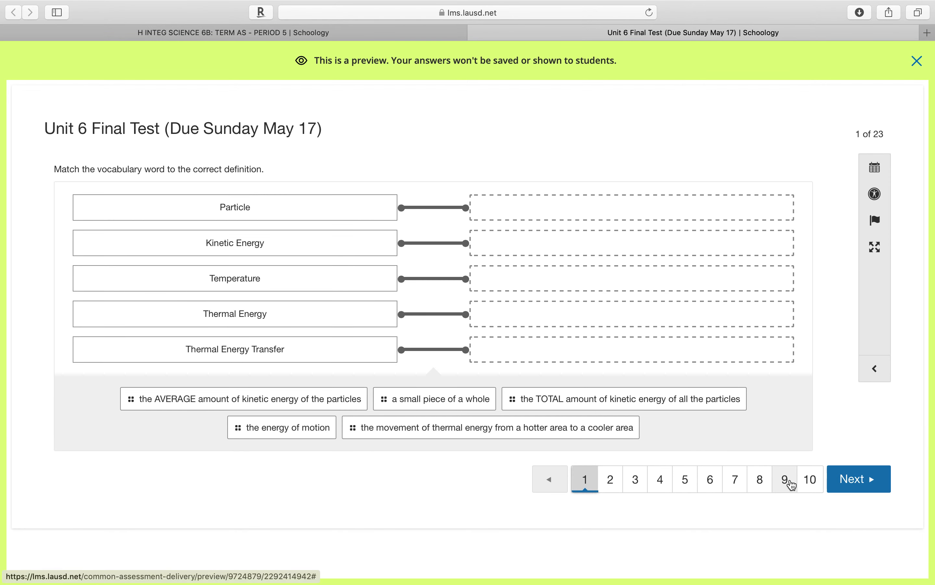
pyautogui.moveTo(810, 490)
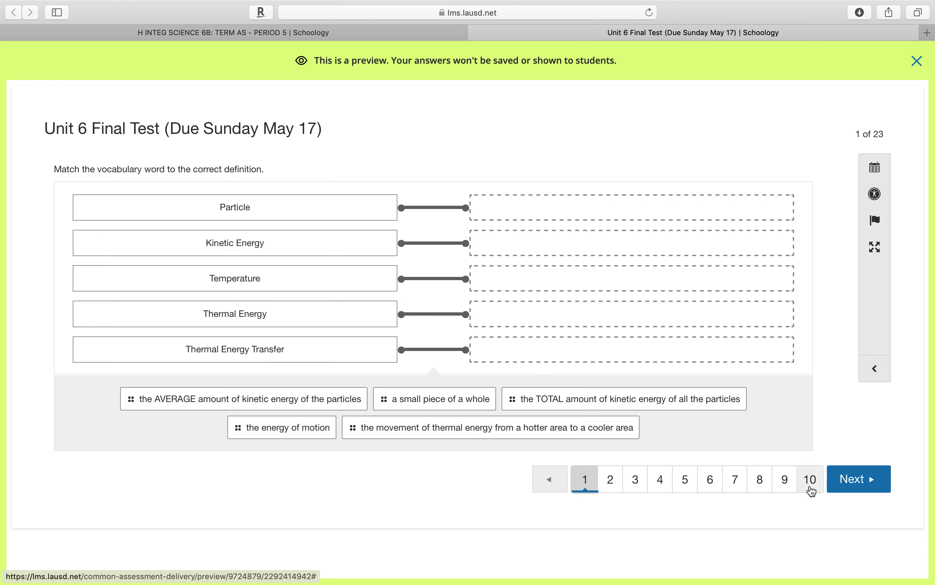
# Fill question 10's freezing blanks: slower, kinetic energy, temperature, liquid, and the state water changes to
pyautogui.click(809, 479)
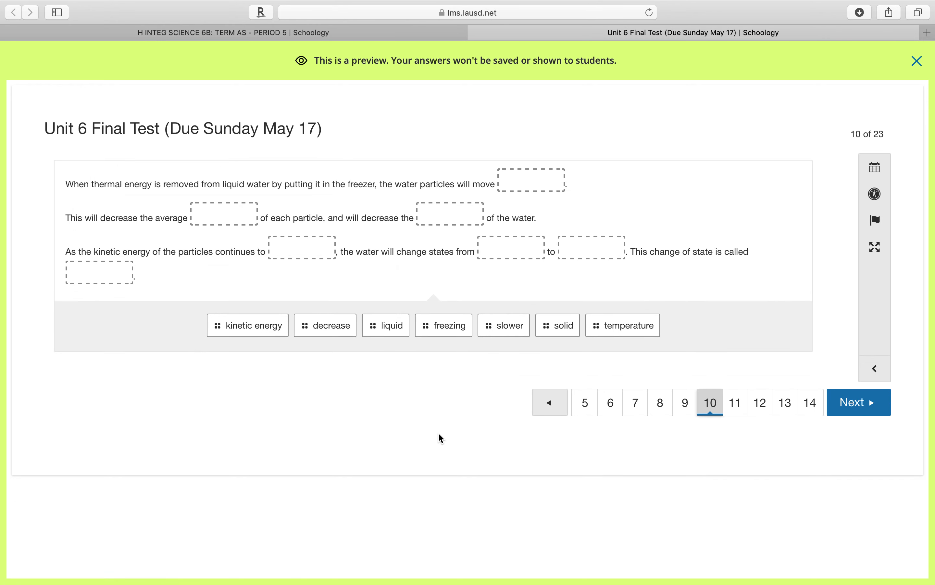
pyautogui.moveTo(363, 428)
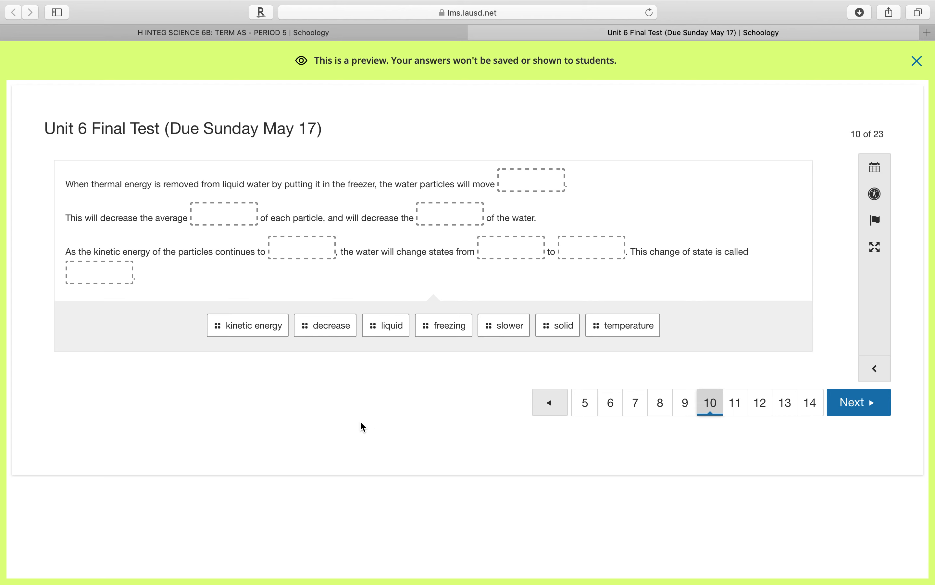
pyautogui.moveTo(452, 428)
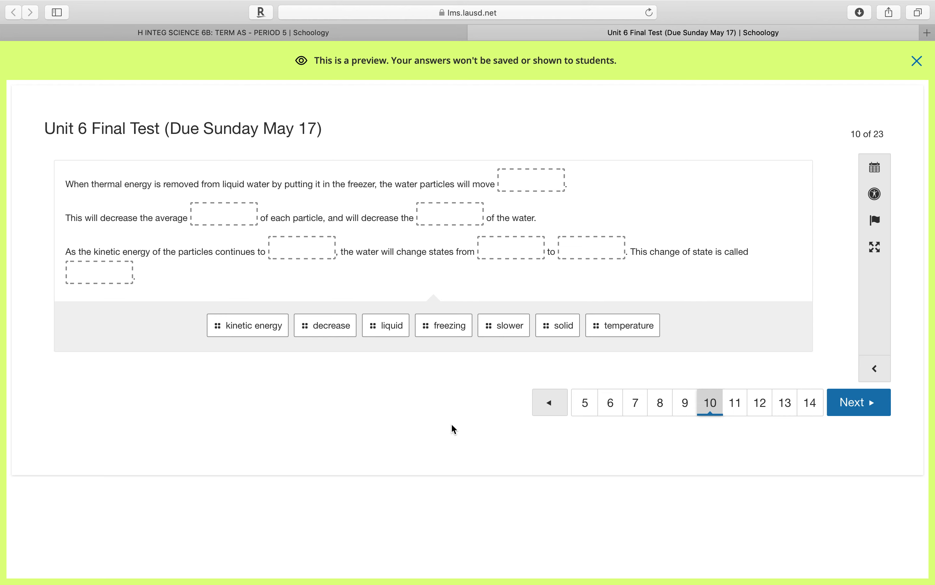
pyautogui.moveTo(332, 435)
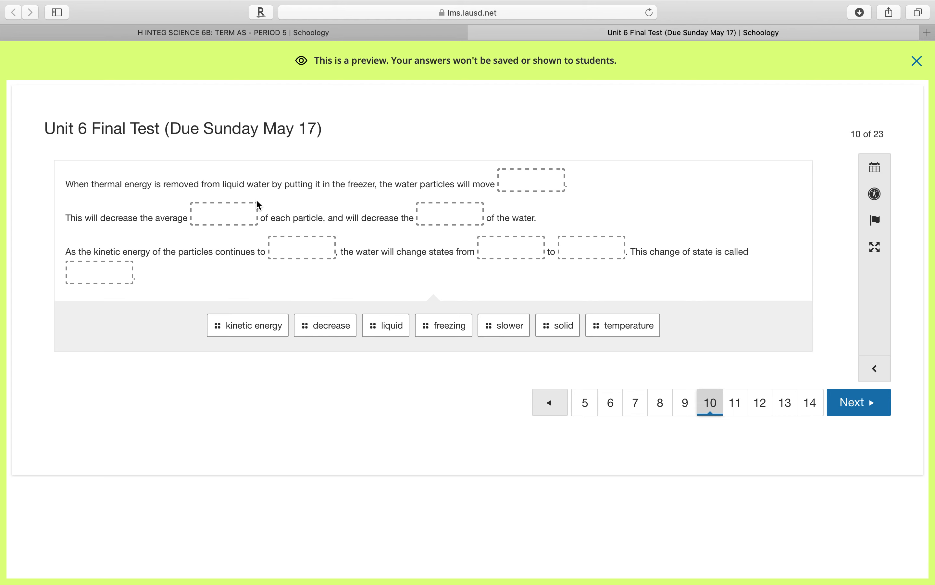
pyautogui.moveTo(292, 204)
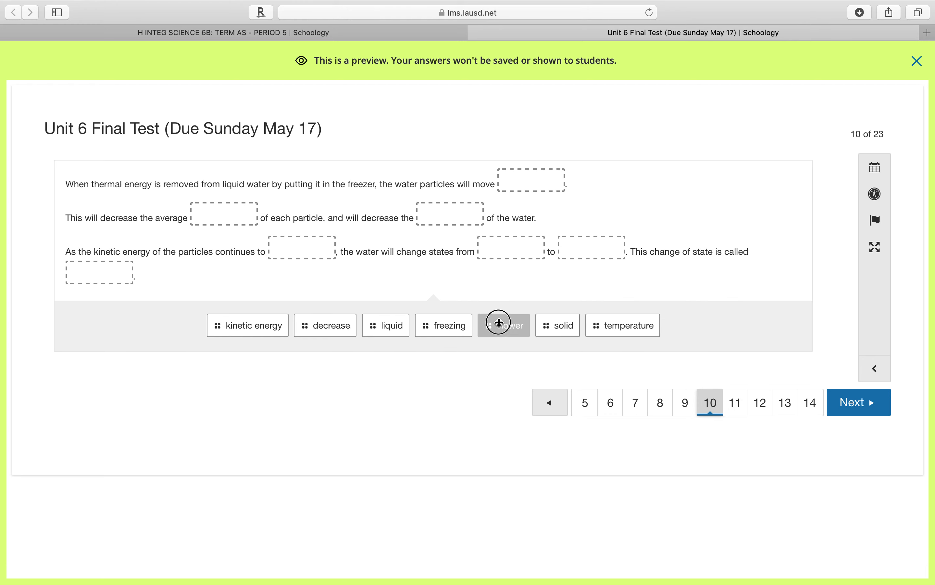
pyautogui.moveTo(504, 326); pyautogui.dragTo(531, 180)
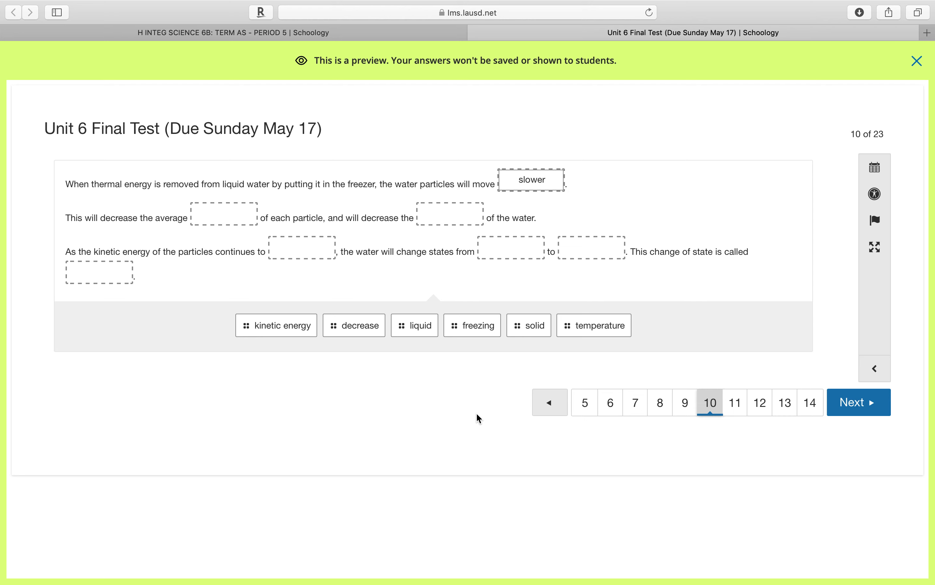
pyautogui.moveTo(258, 228)
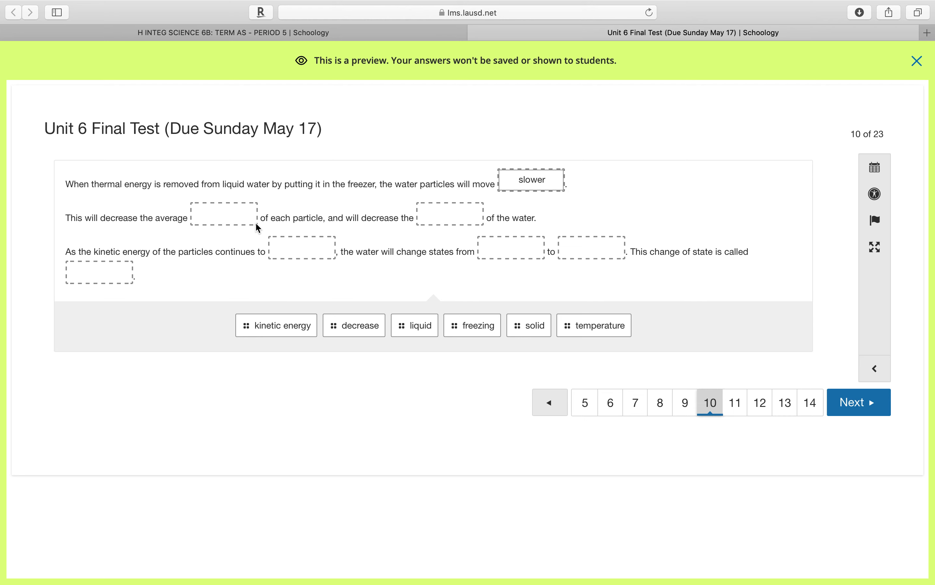
pyautogui.moveTo(317, 229)
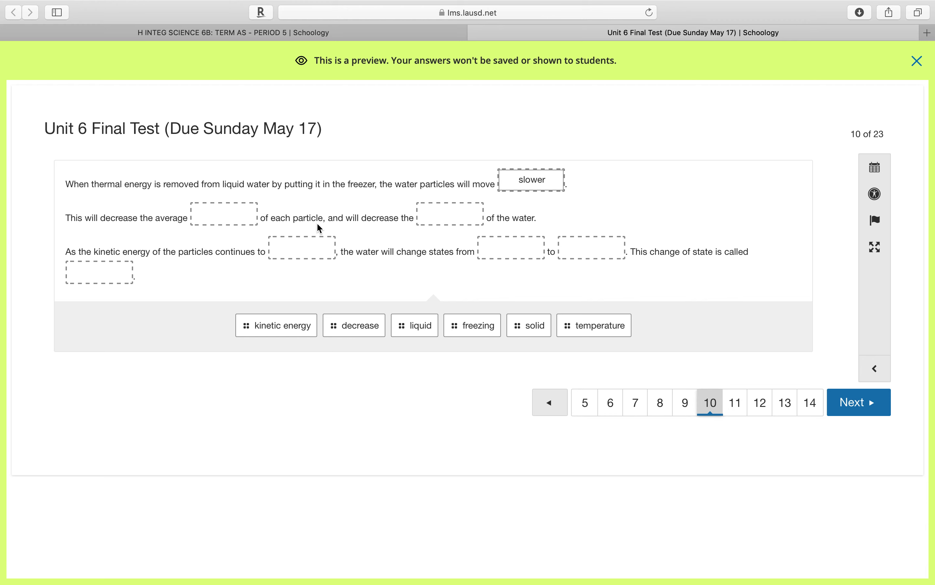
pyautogui.moveTo(276, 325); pyautogui.dragTo(224, 216)
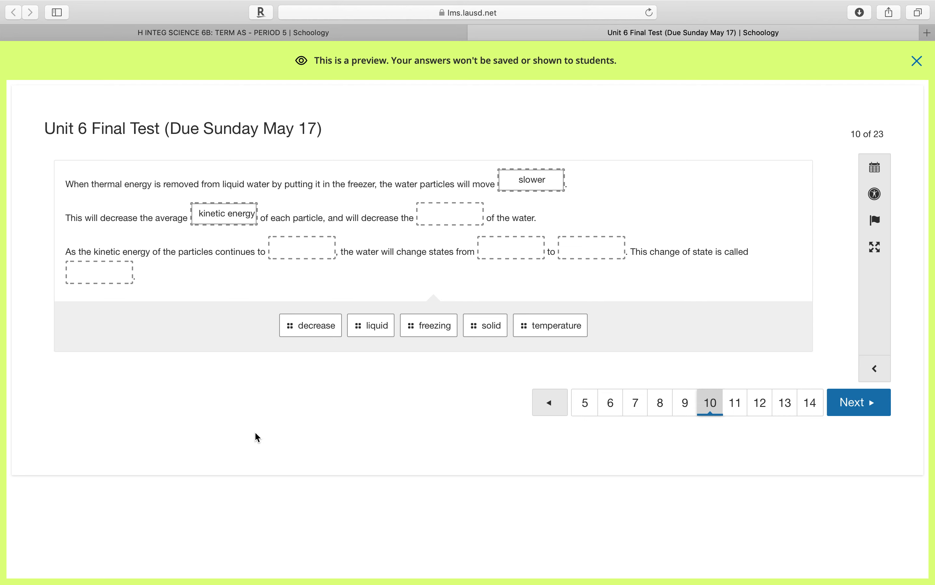
pyautogui.moveTo(229, 225)
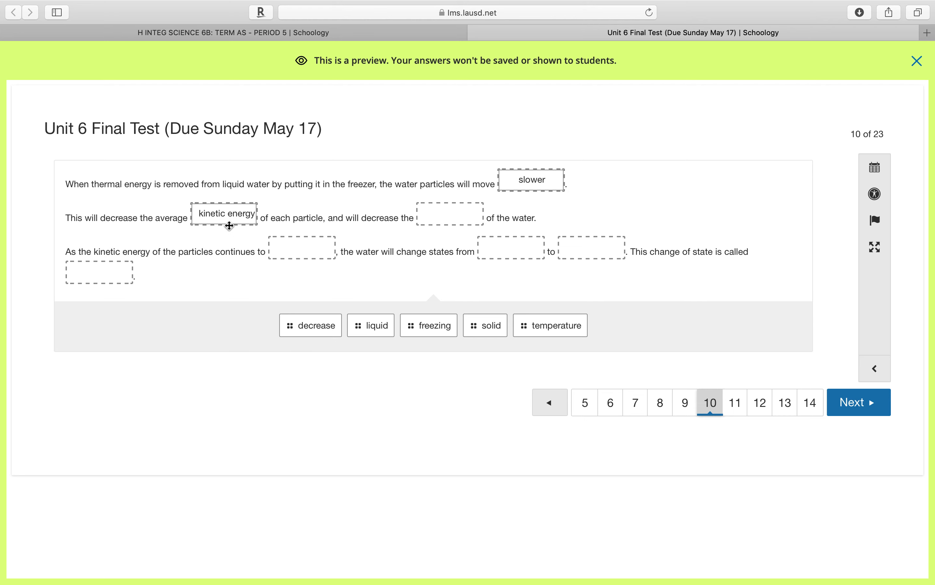
pyautogui.moveTo(362, 235)
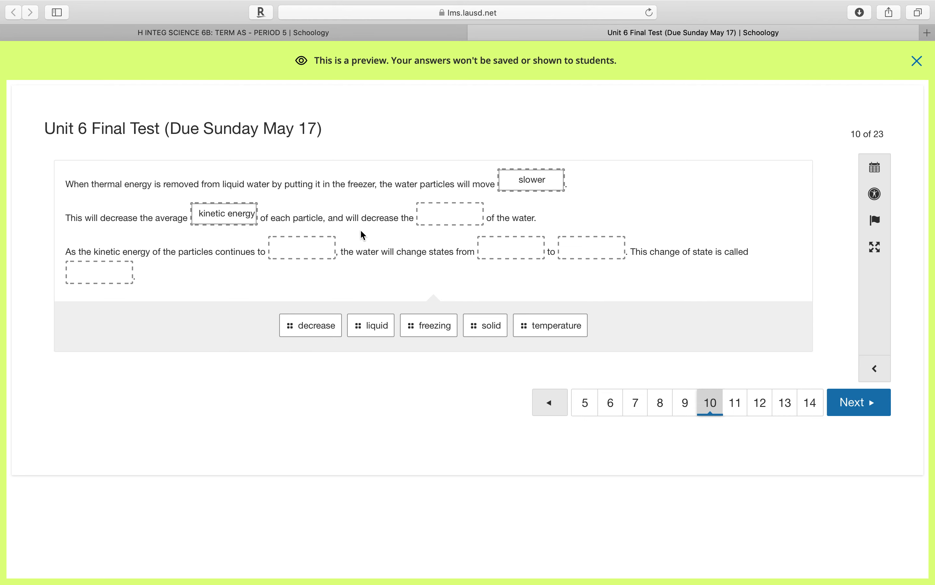
pyautogui.moveTo(550, 326); pyautogui.dragTo(449, 214)
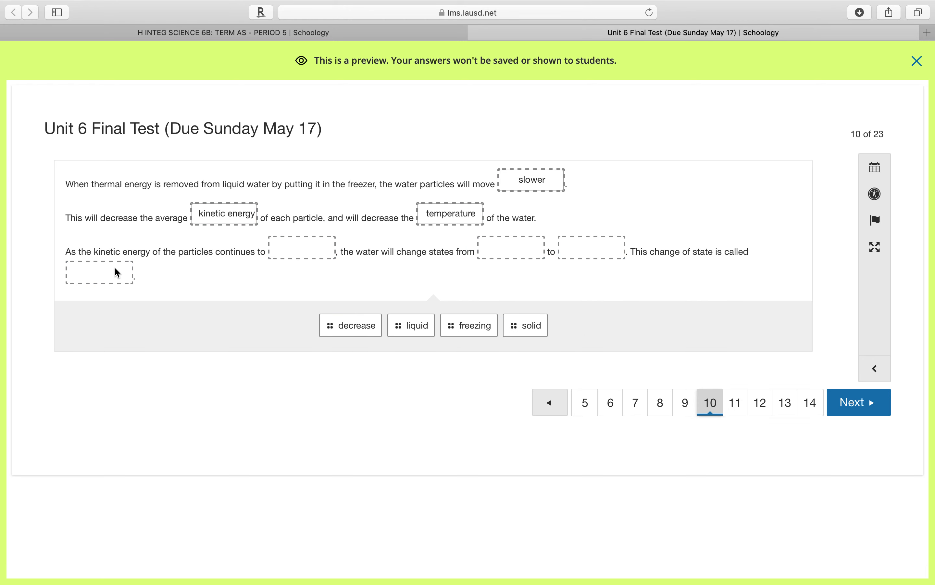
pyautogui.moveTo(226, 268)
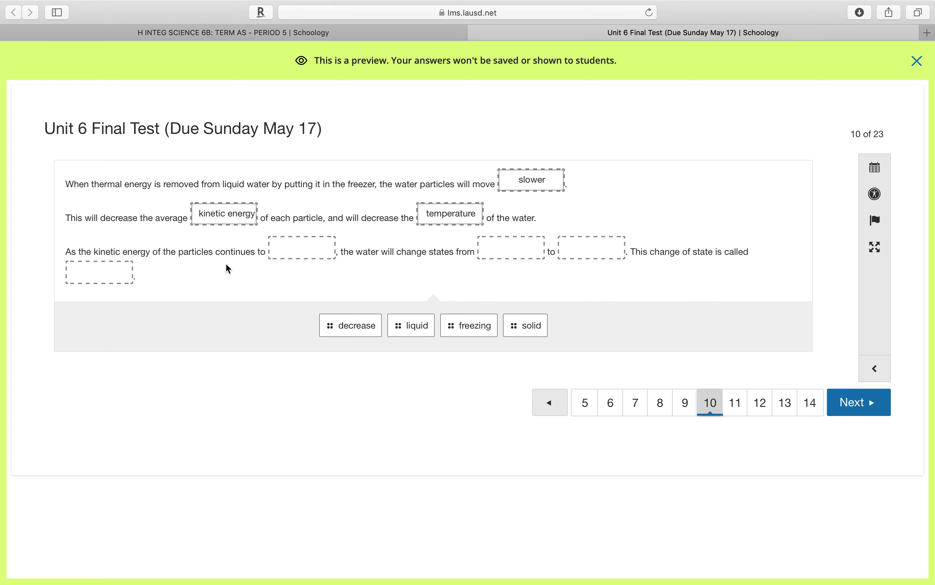
pyautogui.moveTo(351, 326)
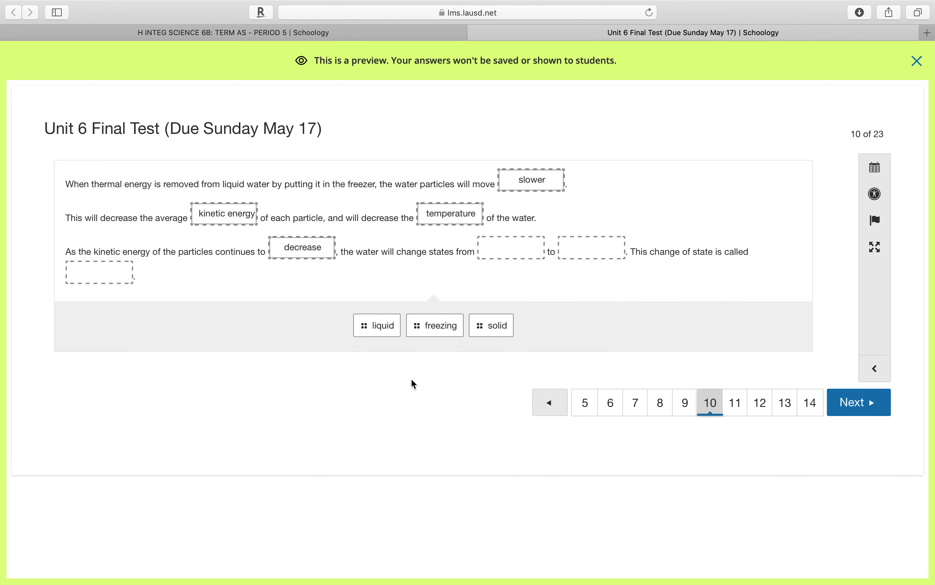
pyautogui.moveTo(487, 355)
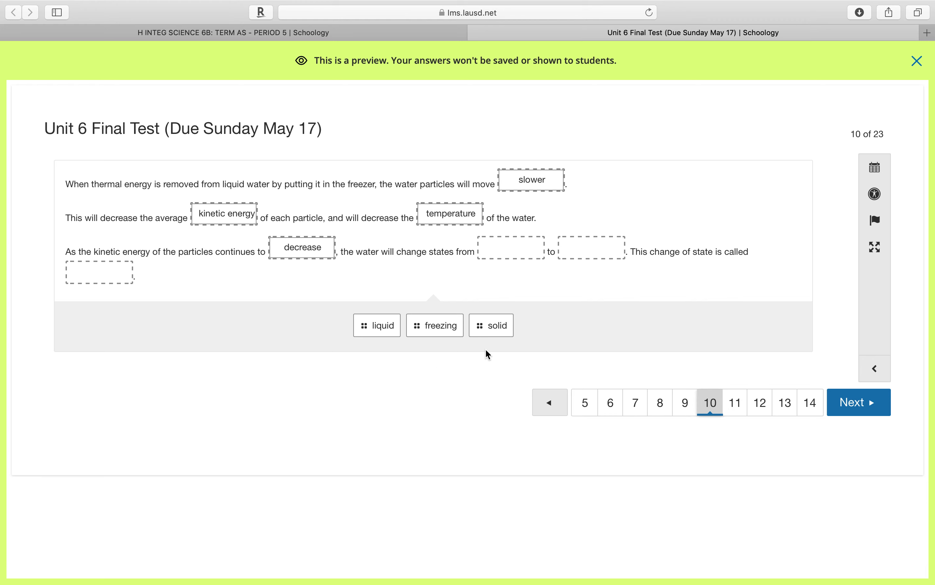
pyautogui.moveTo(376, 326); pyautogui.dragTo(509, 247)
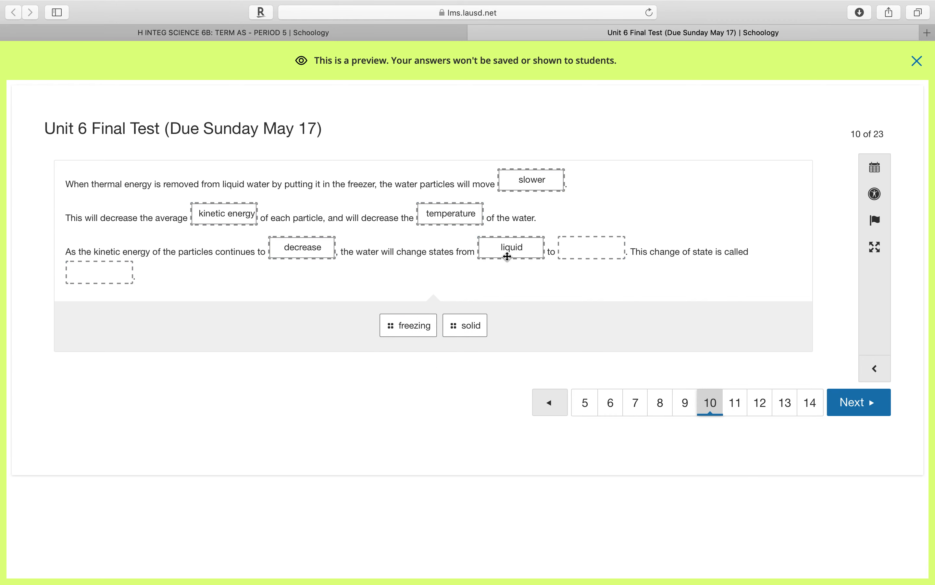
pyautogui.moveTo(449, 369)
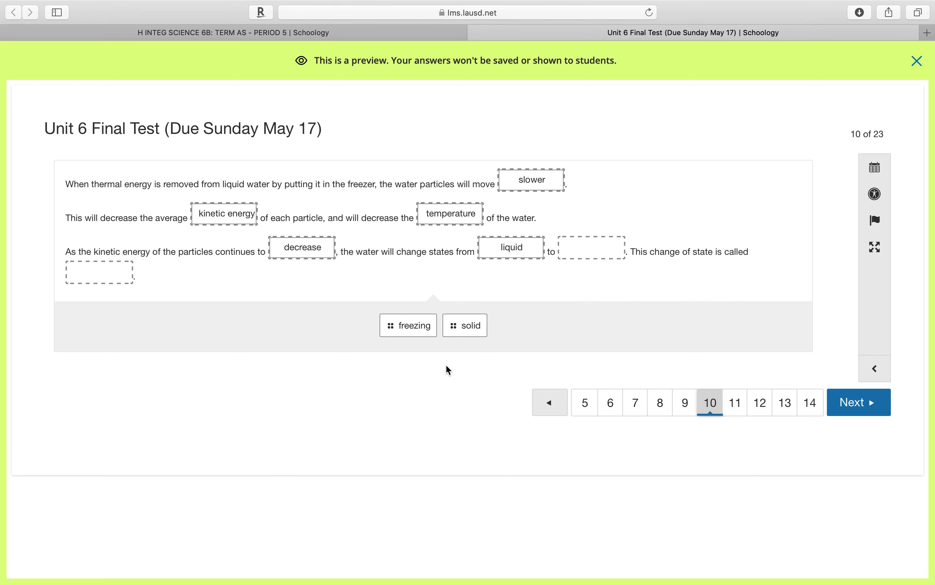
pyautogui.moveTo(465, 326); pyautogui.dragTo(591, 247)
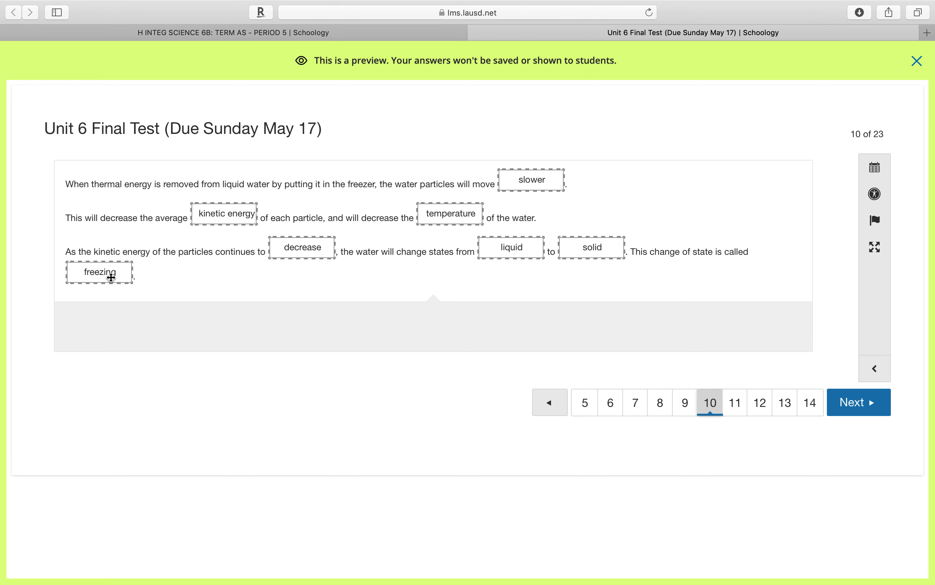
pyautogui.moveTo(754, 537)
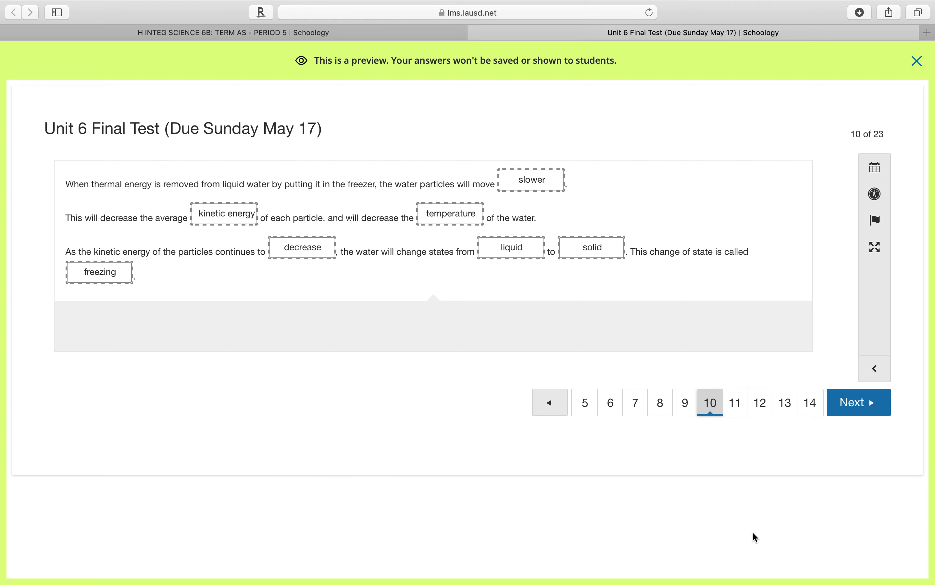
# Advance the test preview to question 11 of 23
pyautogui.click(858, 401)
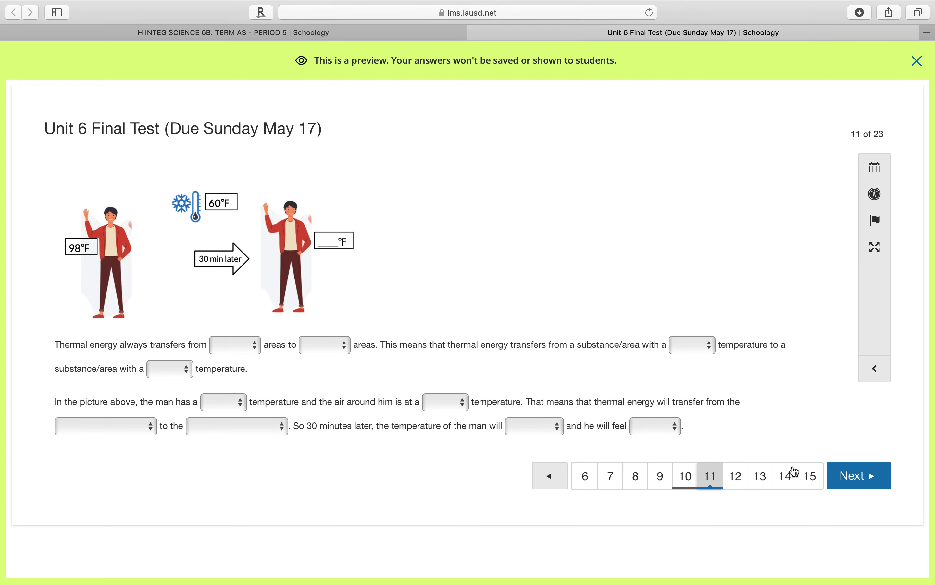
# Jump to question 17 and choose "do not put the lid on the pot of water"
pyautogui.click(858, 475)
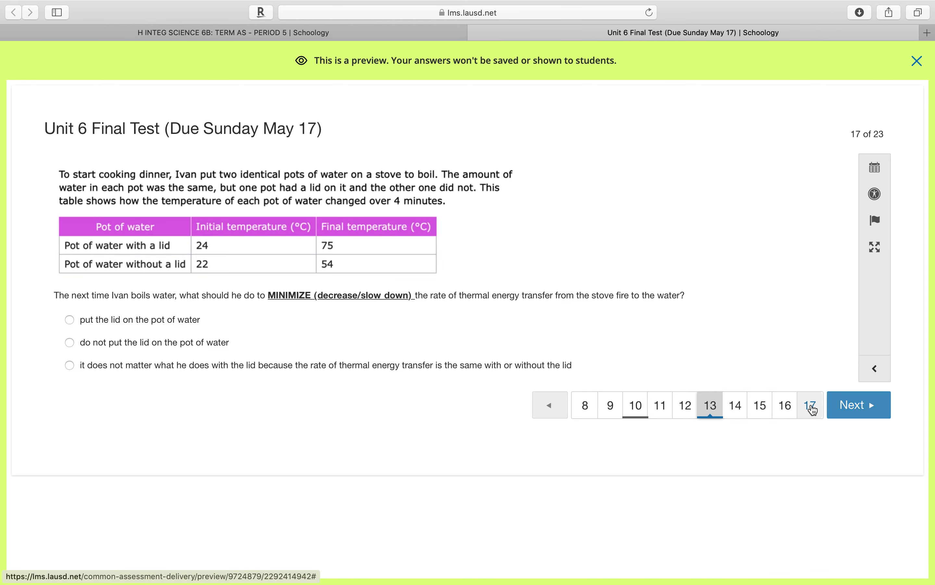
pyautogui.click(811, 405)
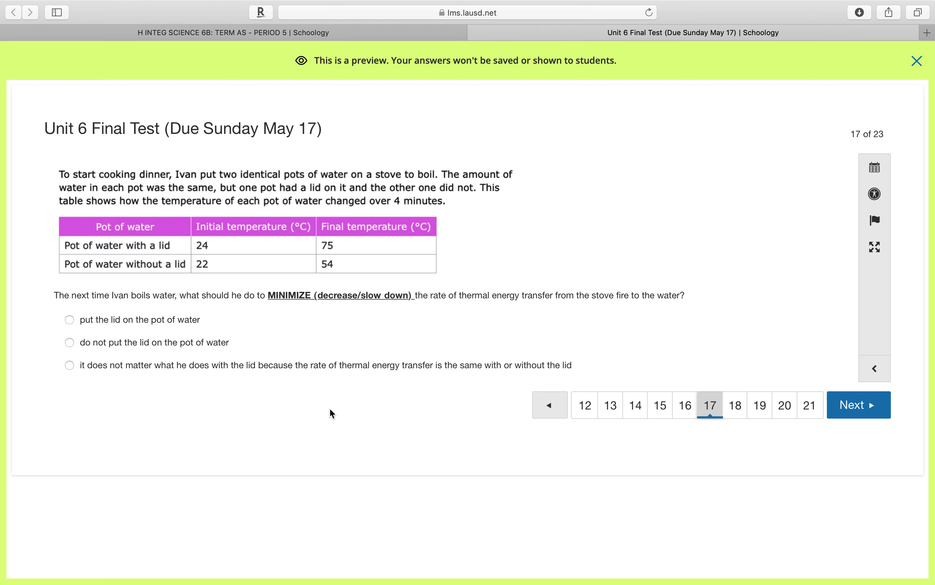
pyautogui.moveTo(173, 259)
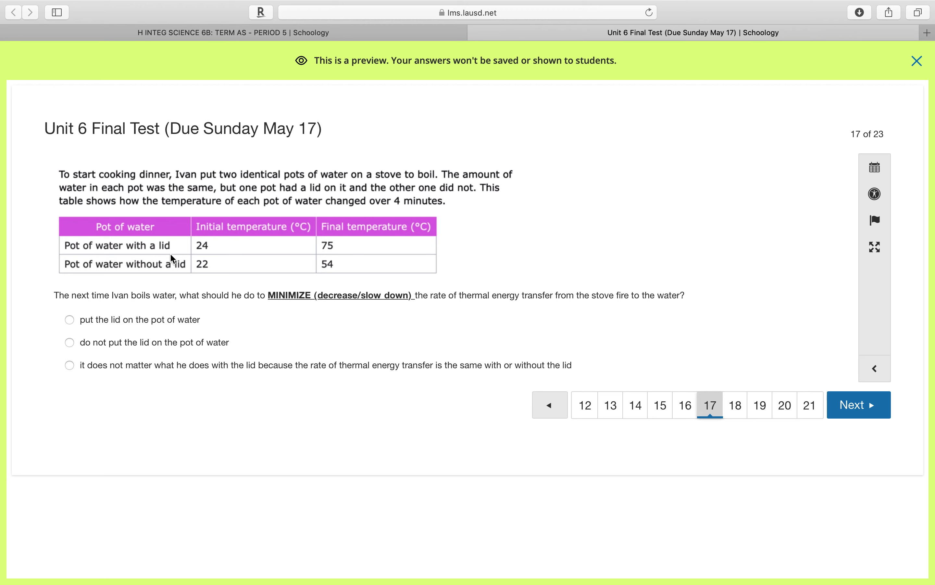
pyautogui.moveTo(322, 290)
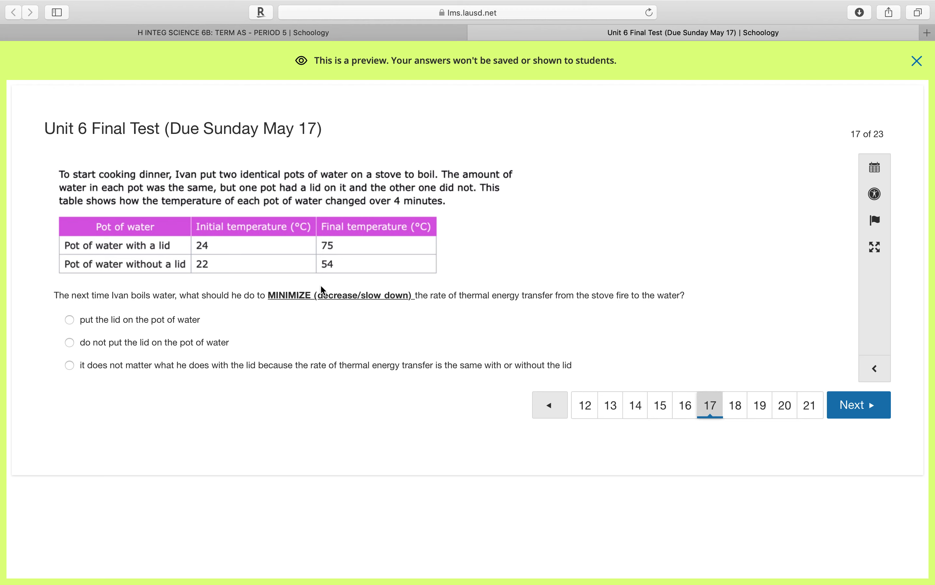
pyautogui.moveTo(288, 339)
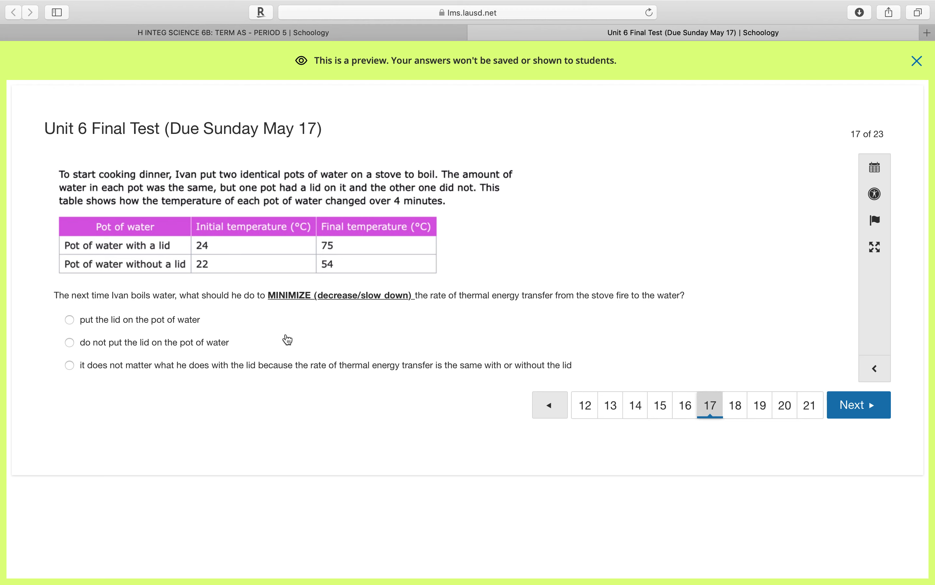
pyautogui.moveTo(120, 254)
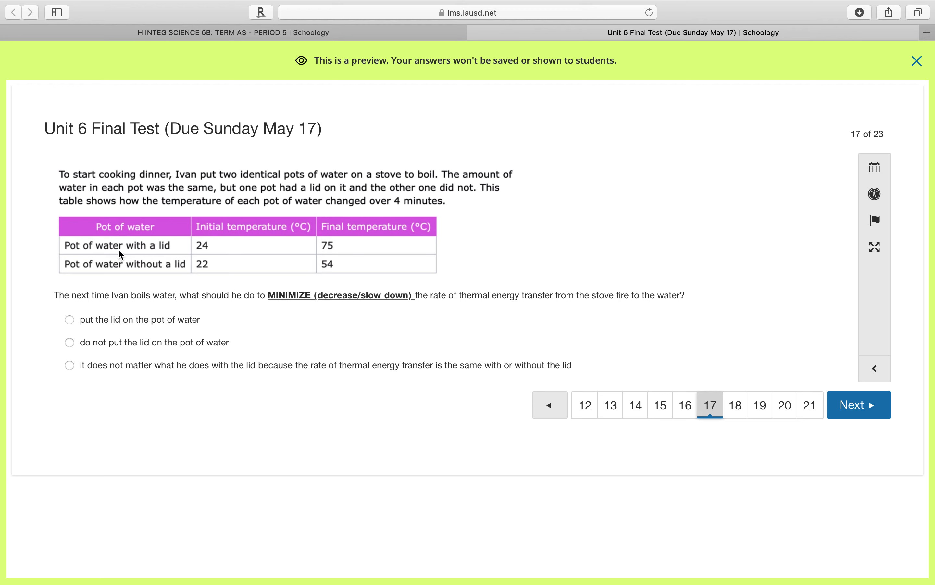
pyautogui.moveTo(203, 257)
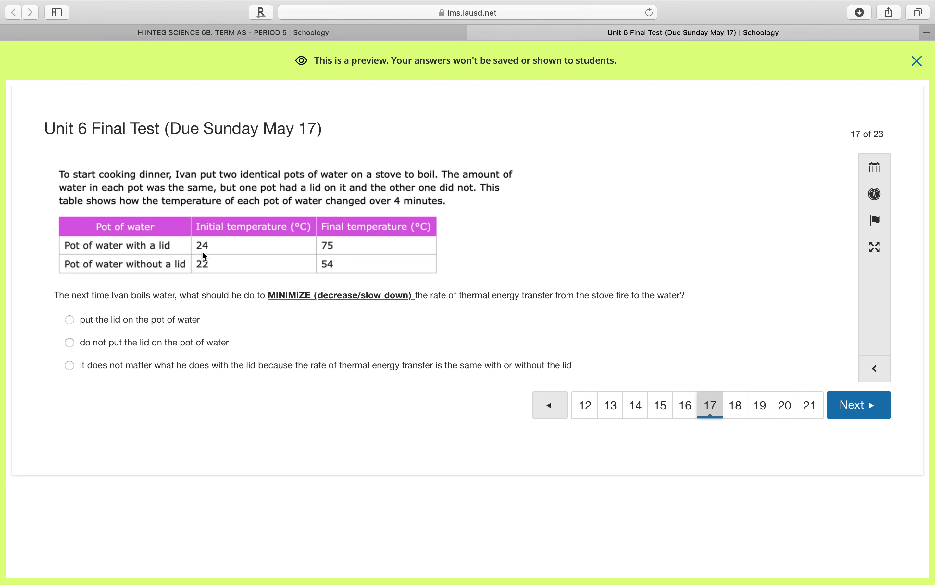
pyautogui.moveTo(331, 257)
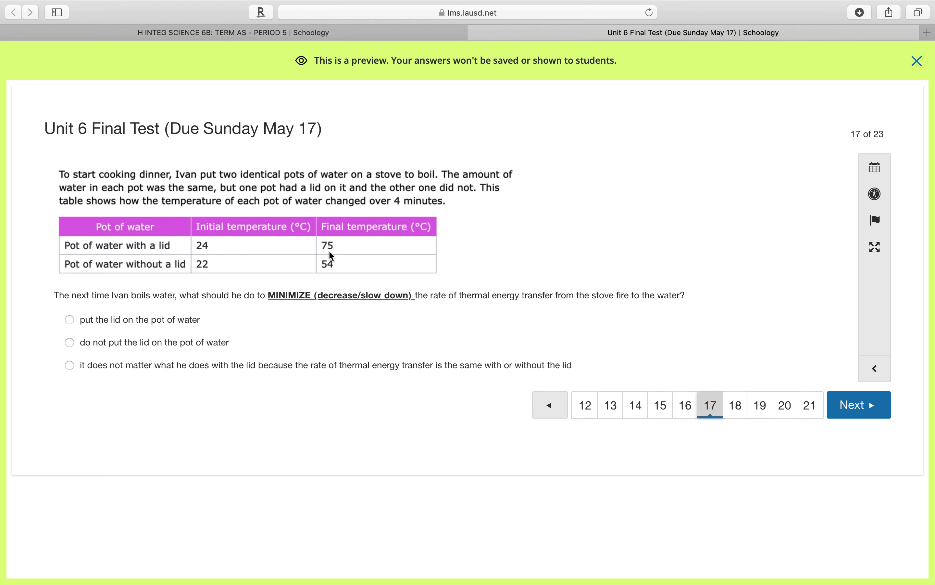
pyautogui.moveTo(81, 291)
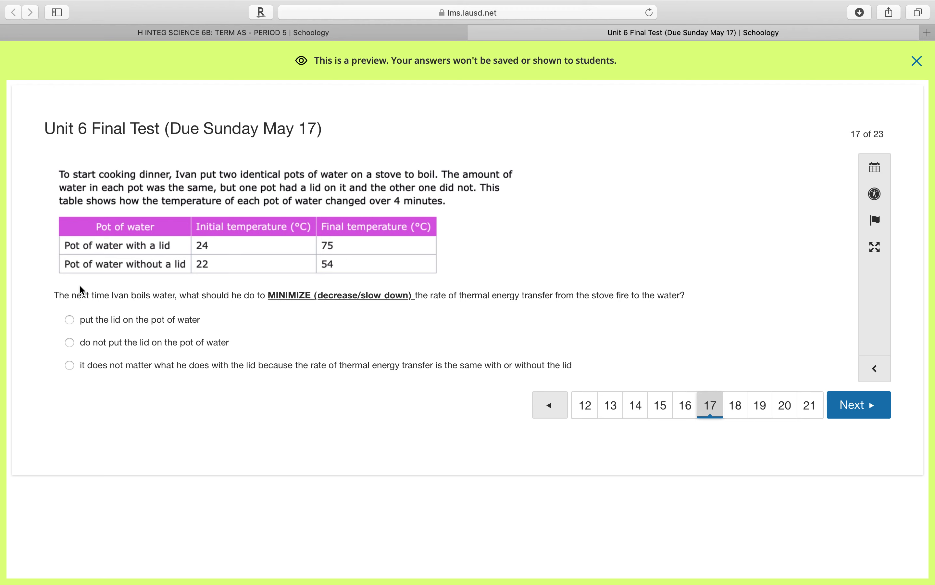
pyautogui.moveTo(190, 281)
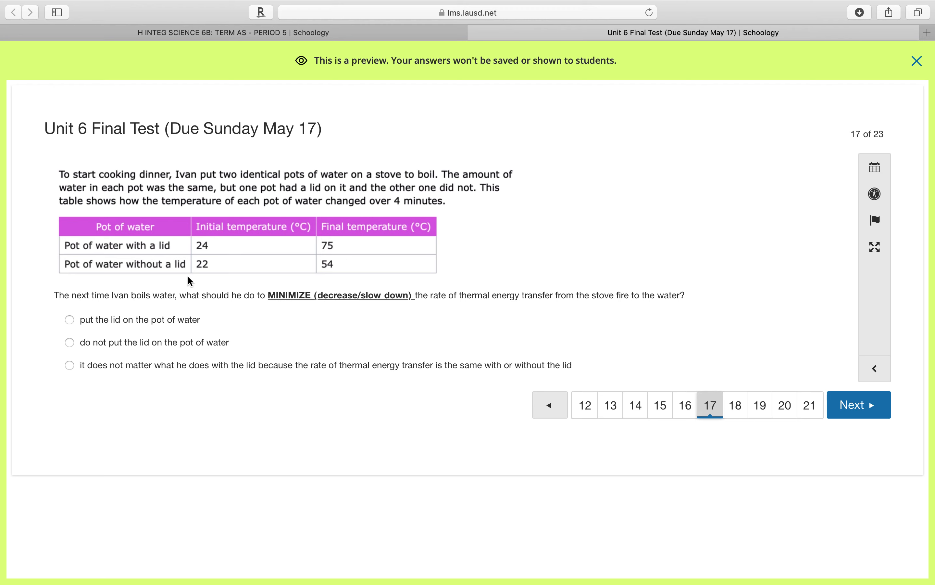
pyautogui.moveTo(314, 270)
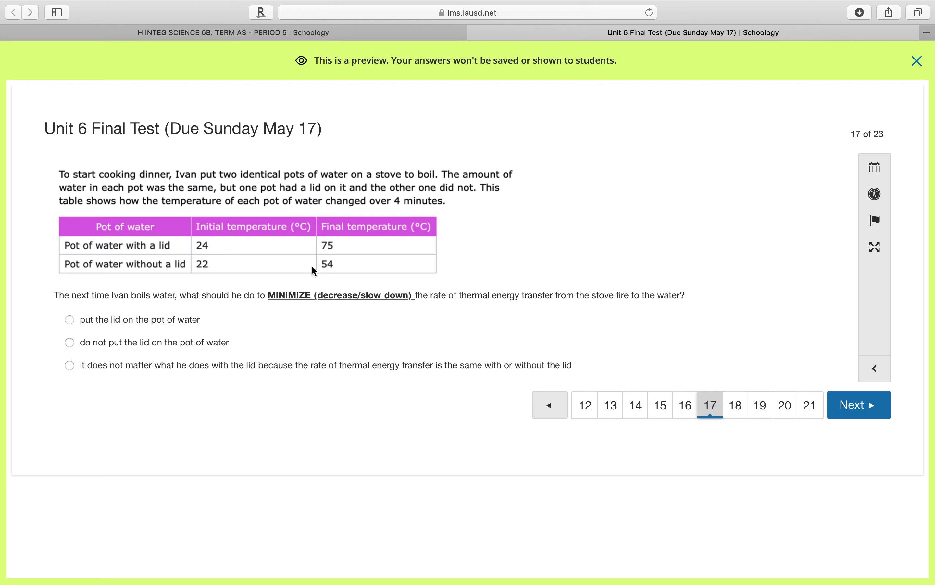
pyautogui.moveTo(348, 272)
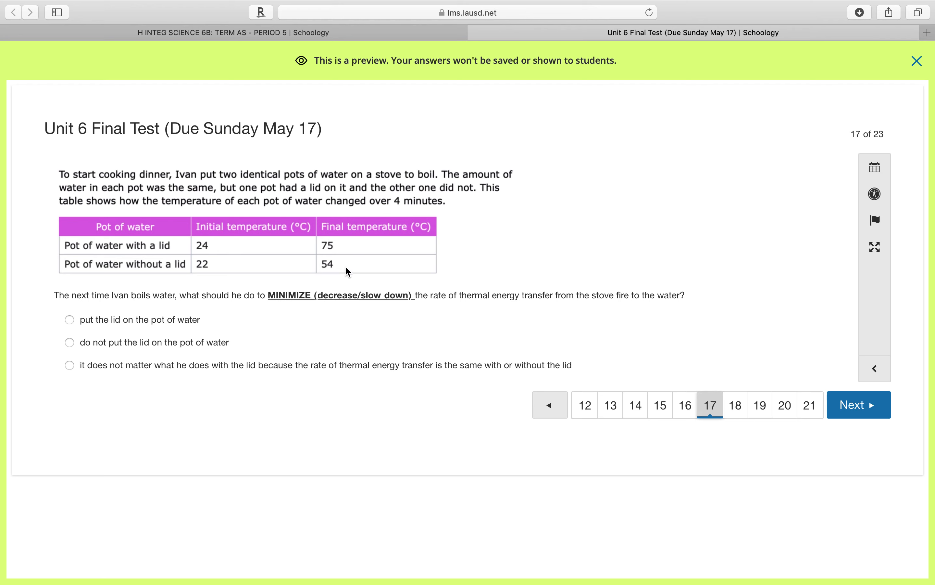
pyautogui.moveTo(157, 296)
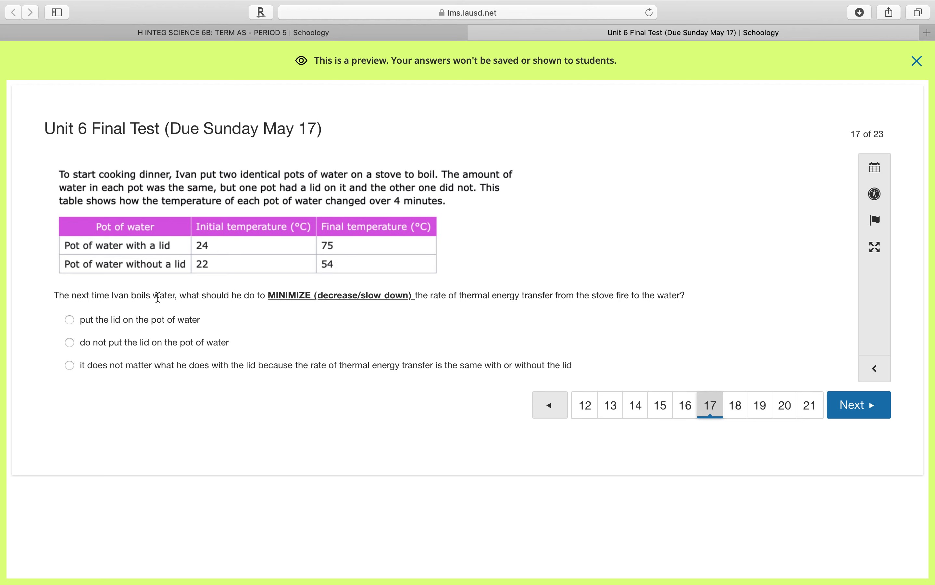
pyautogui.moveTo(261, 297)
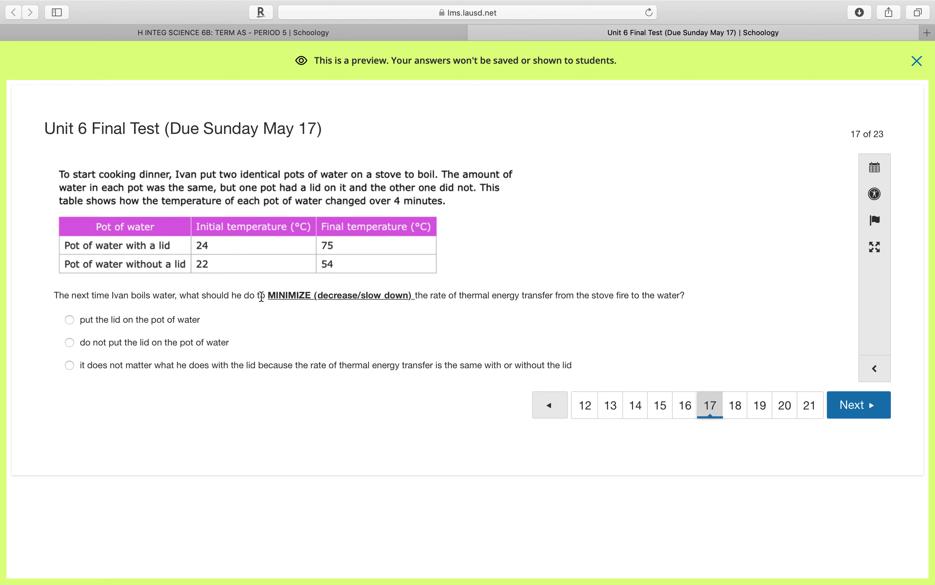
pyautogui.moveTo(404, 310)
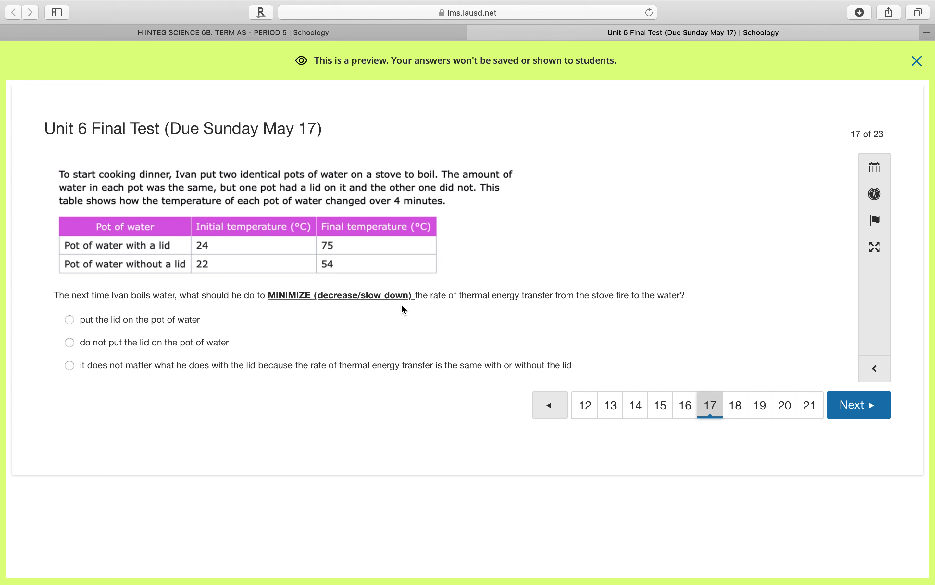
pyautogui.moveTo(538, 309)
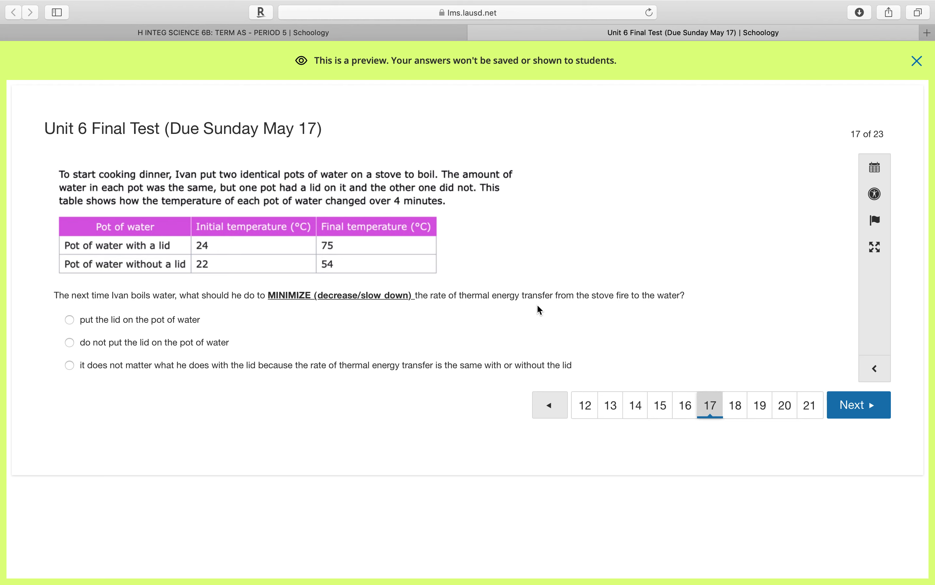
pyautogui.moveTo(408, 344)
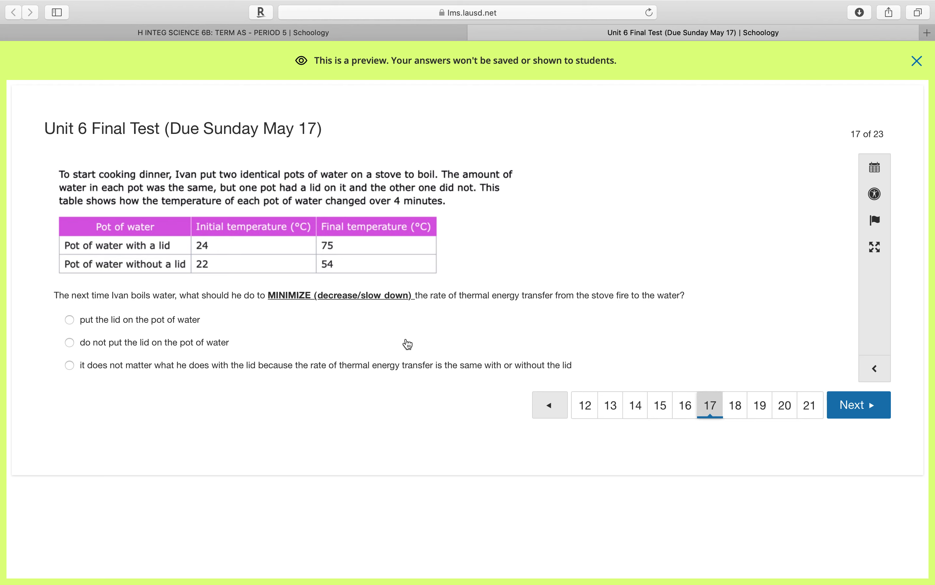
pyautogui.moveTo(359, 274)
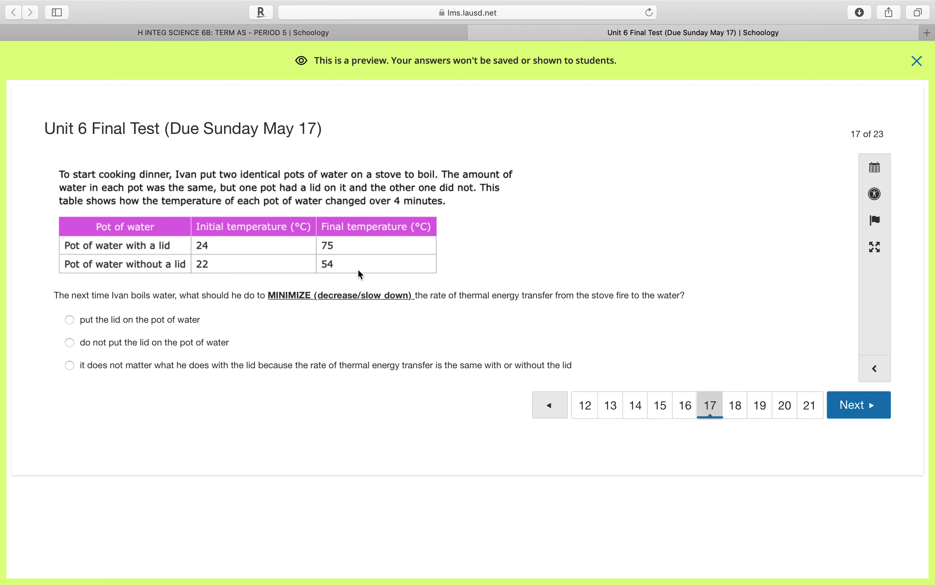
pyautogui.moveTo(294, 276)
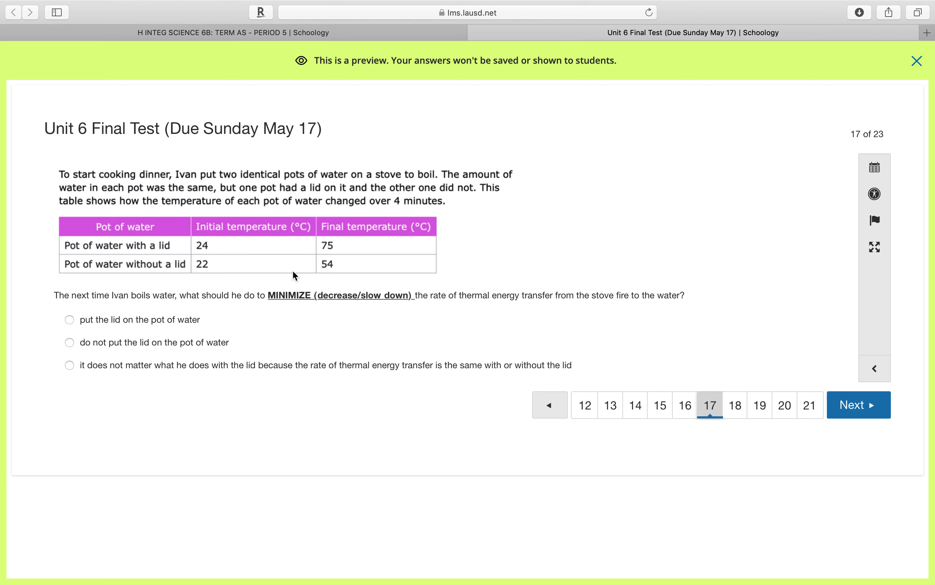
pyautogui.moveTo(321, 270)
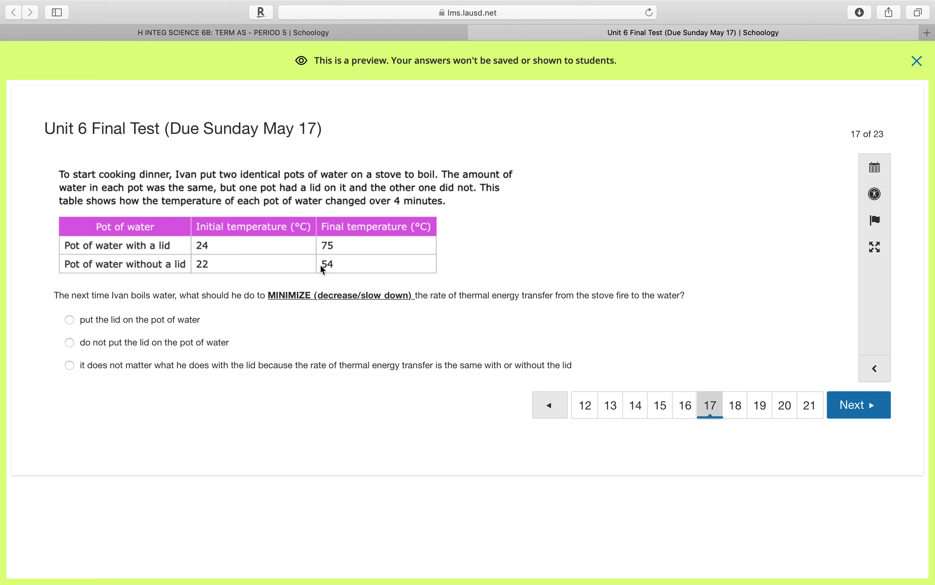
pyautogui.moveTo(368, 287)
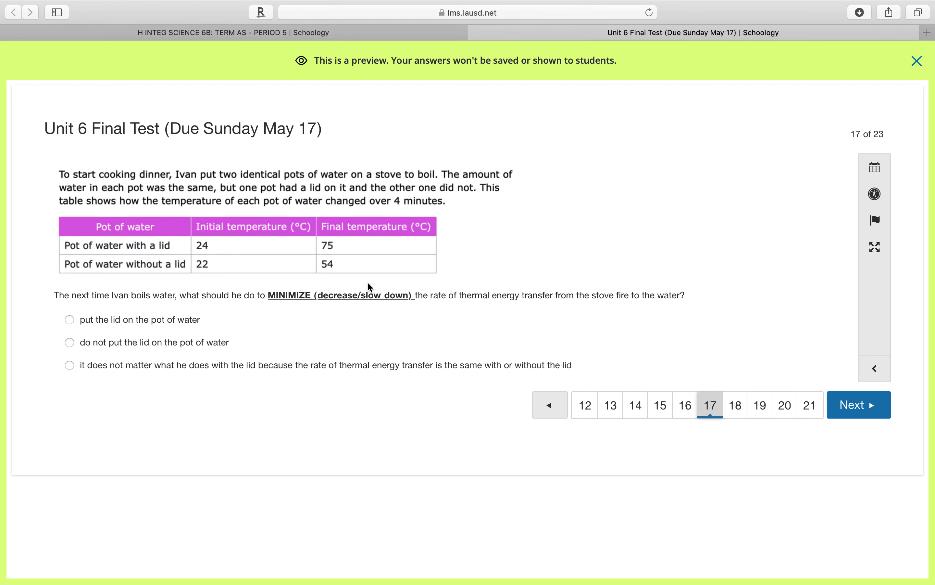
pyautogui.moveTo(318, 272)
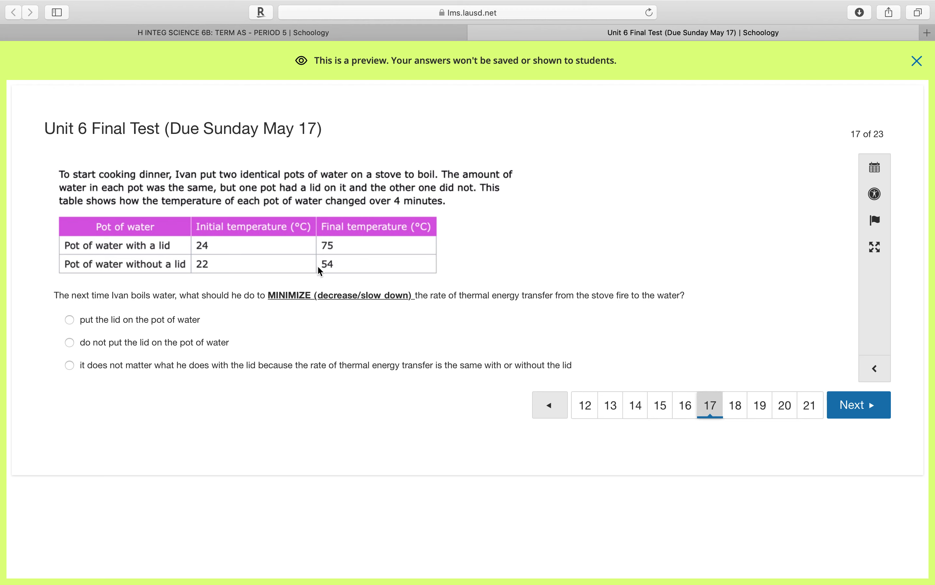
pyautogui.moveTo(293, 276)
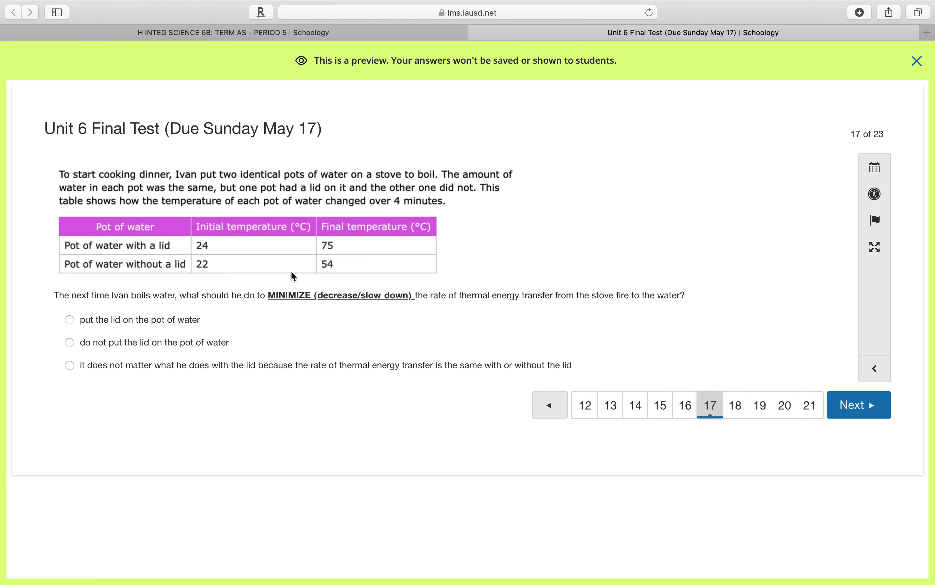
pyautogui.moveTo(107, 278)
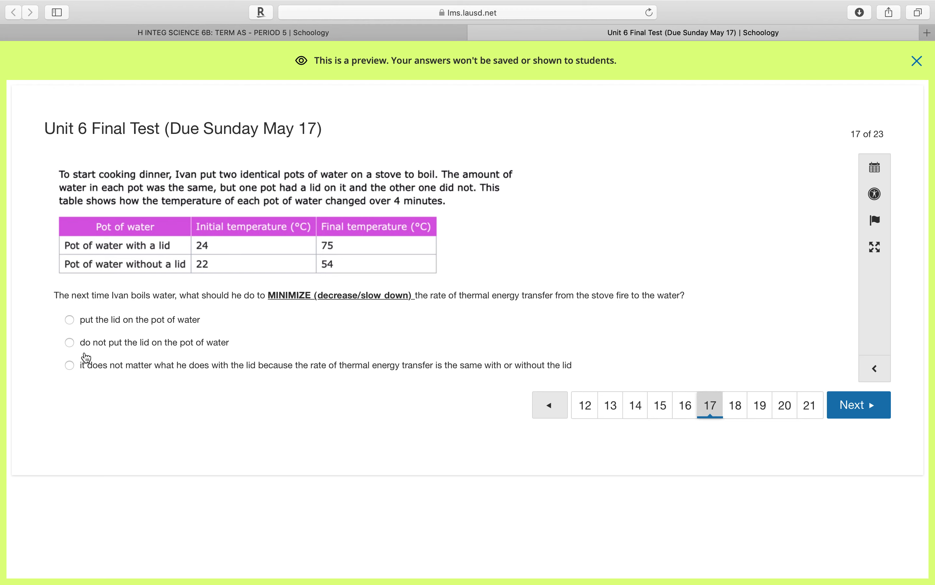
pyautogui.click(69, 343)
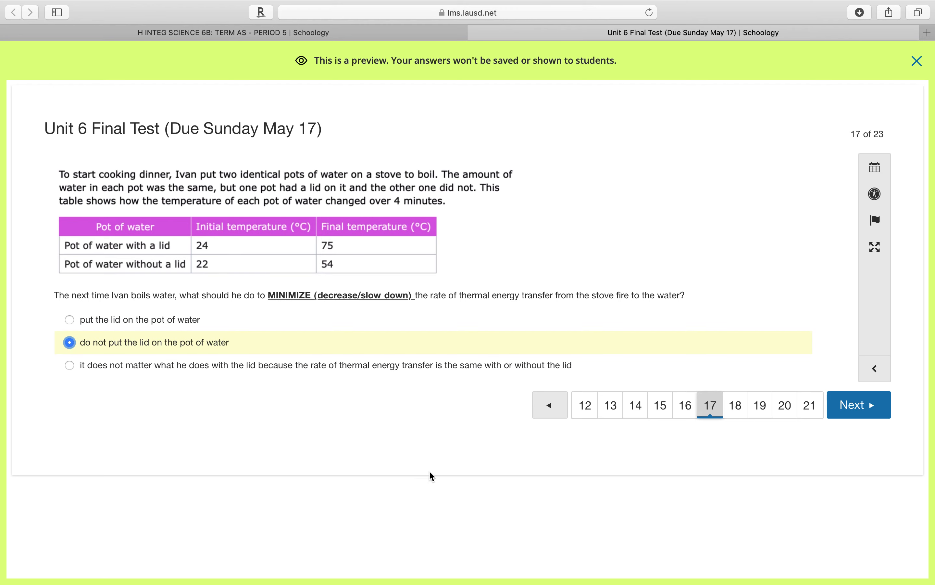
pyautogui.moveTo(784, 456)
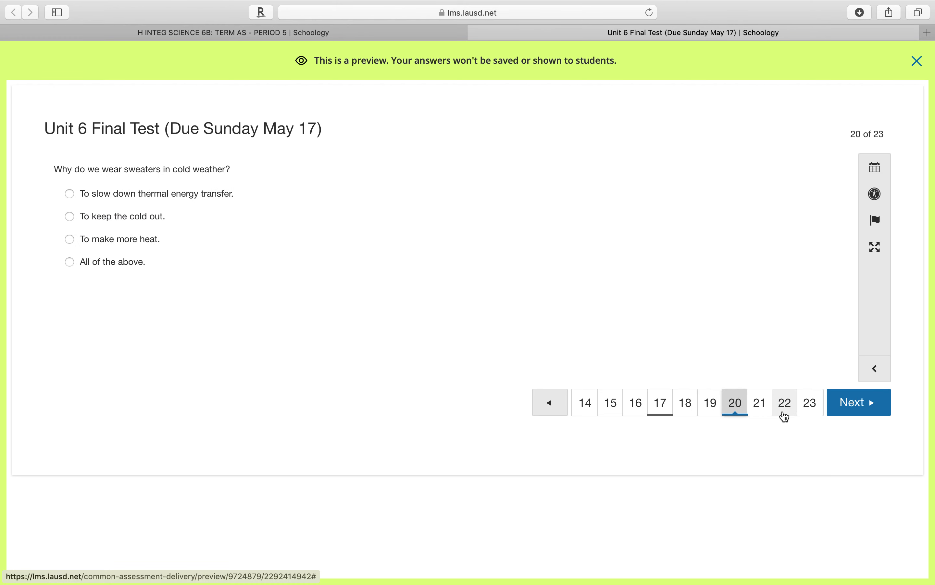
pyautogui.moveTo(490, 353)
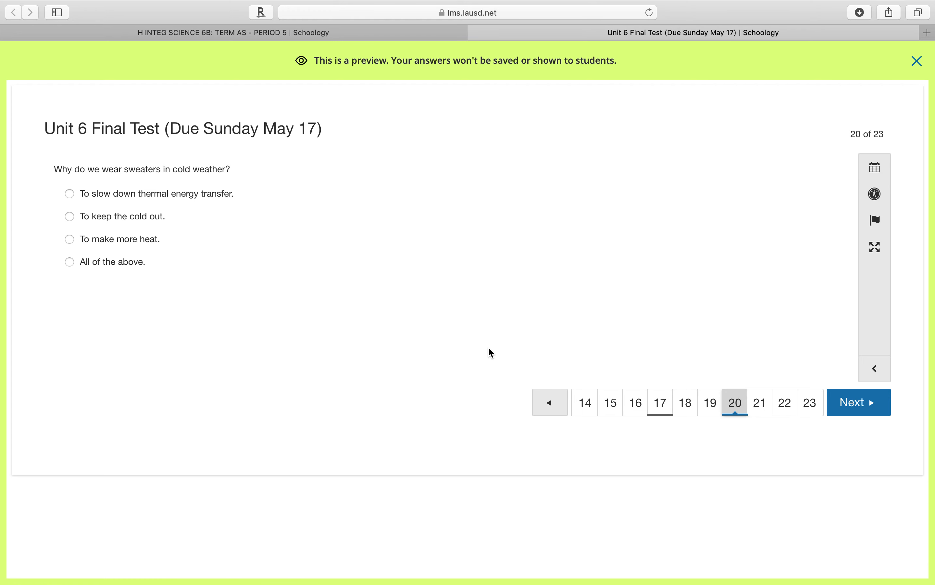
pyautogui.moveTo(478, 352)
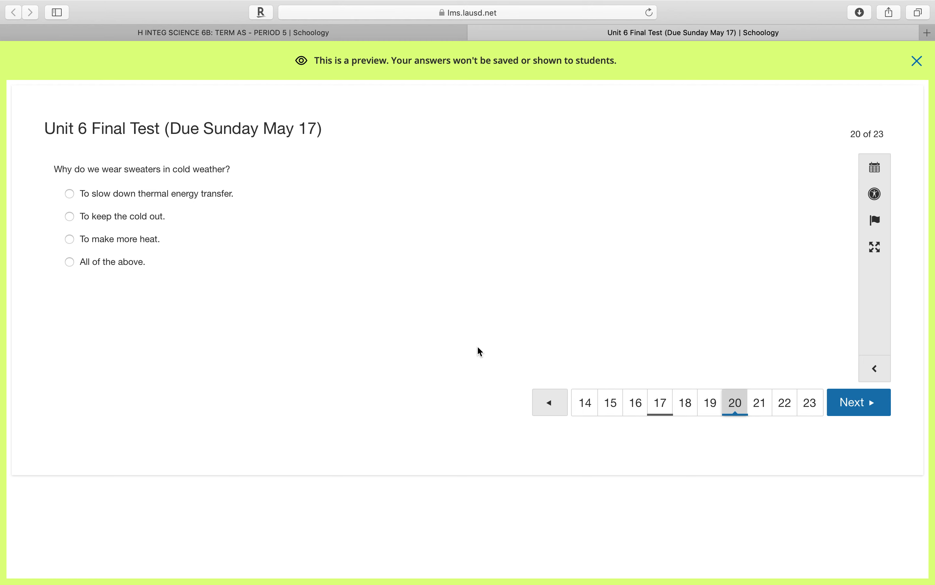
pyautogui.moveTo(264, 268)
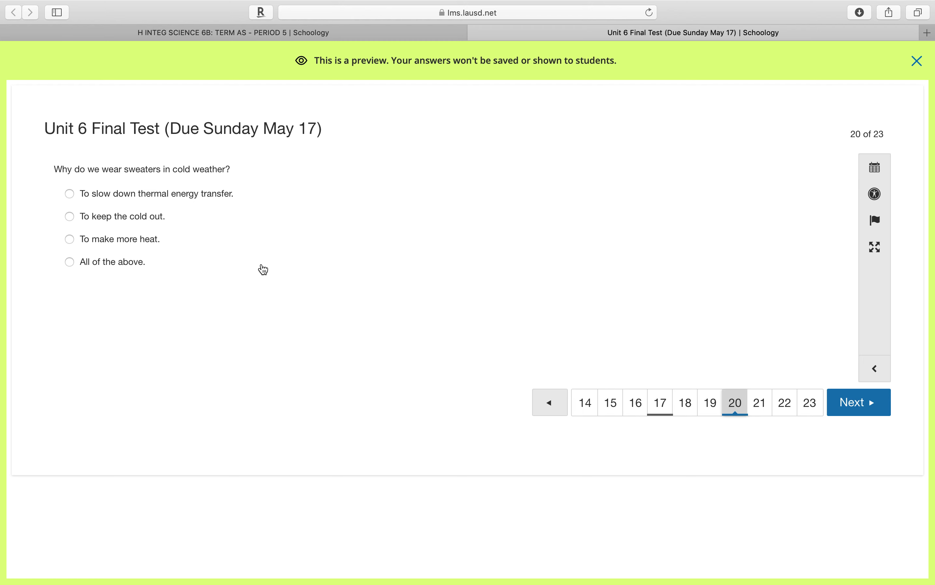
pyautogui.moveTo(111, 230)
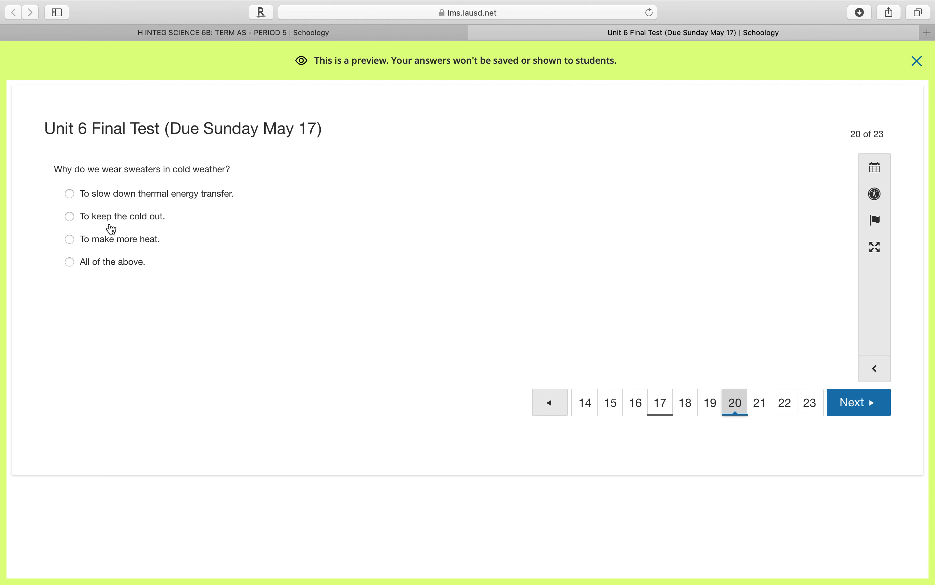
pyautogui.moveTo(135, 180)
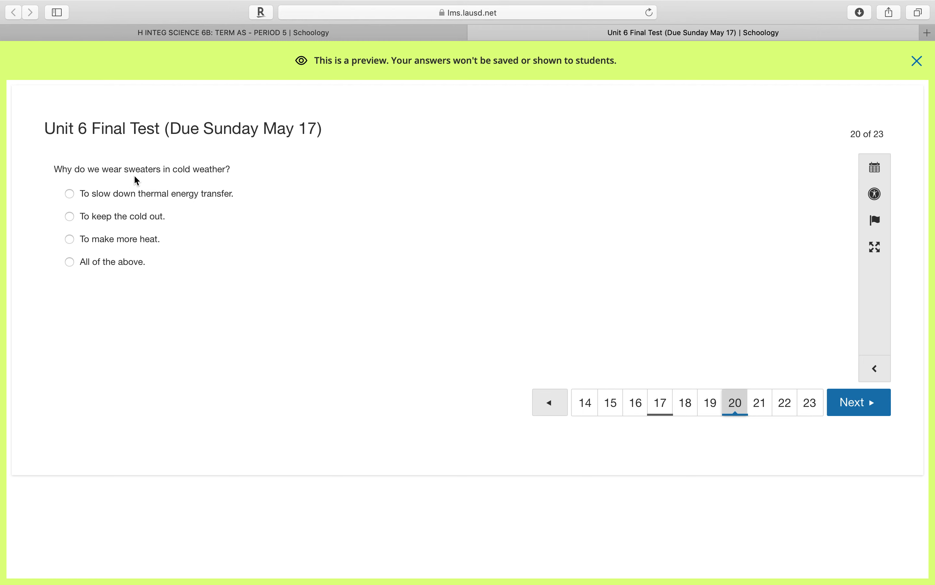
# Answer the sweaters question with 'To slow down thermal energy transfer.' and go to question 21
pyautogui.click(69, 193)
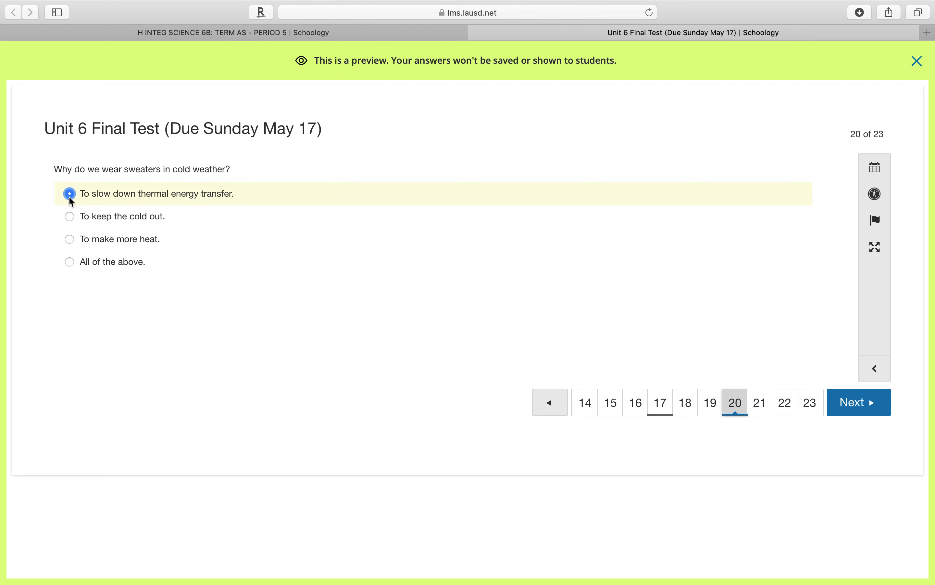
pyautogui.click(70, 194)
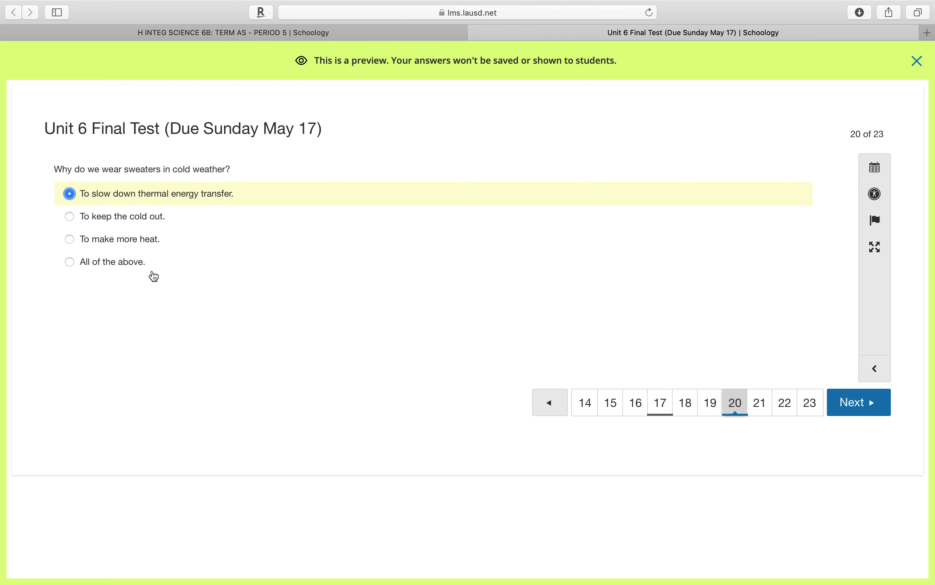
pyautogui.moveTo(206, 274)
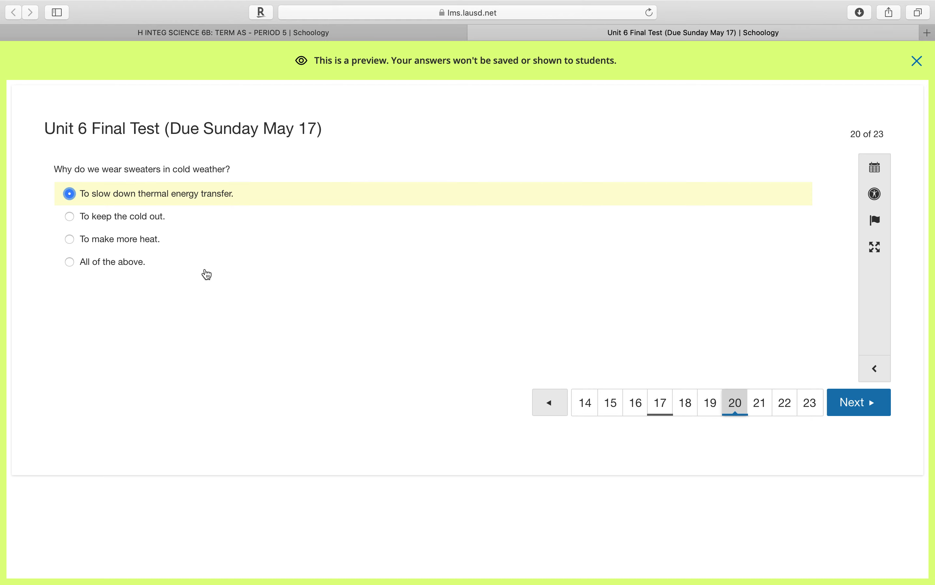
pyautogui.click(760, 401)
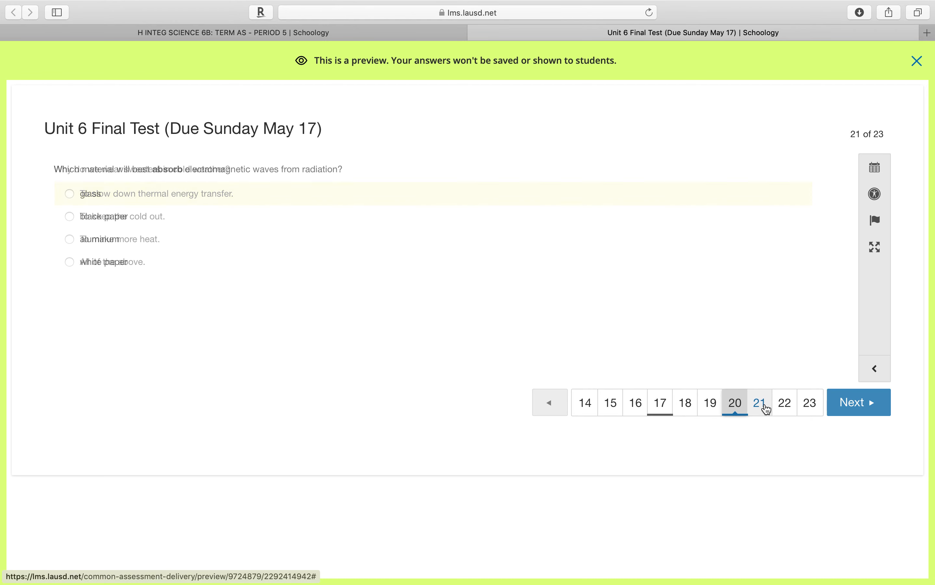
# Choose black paper as the material that best absorbs electromagnetic waves on question 21
pyautogui.click(760, 402)
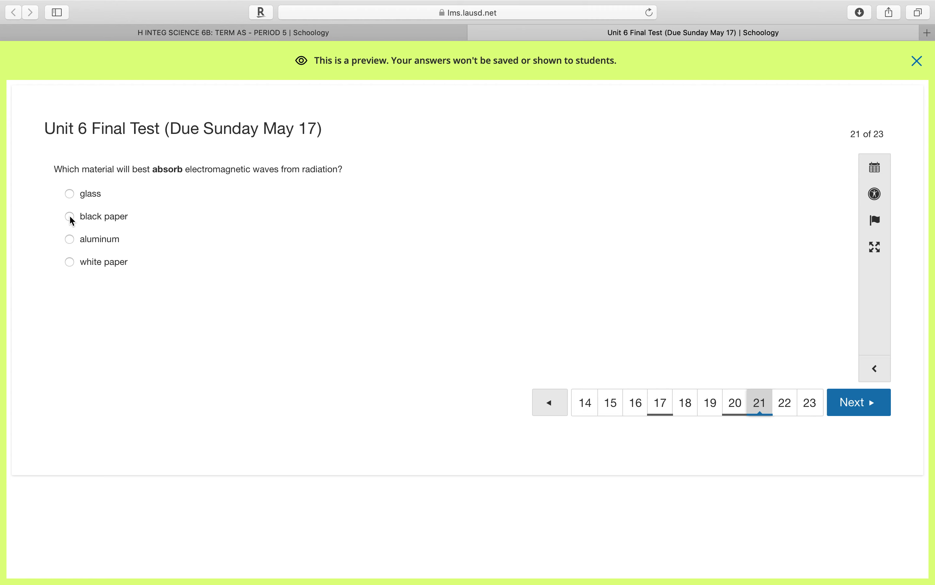
pyautogui.click(70, 215)
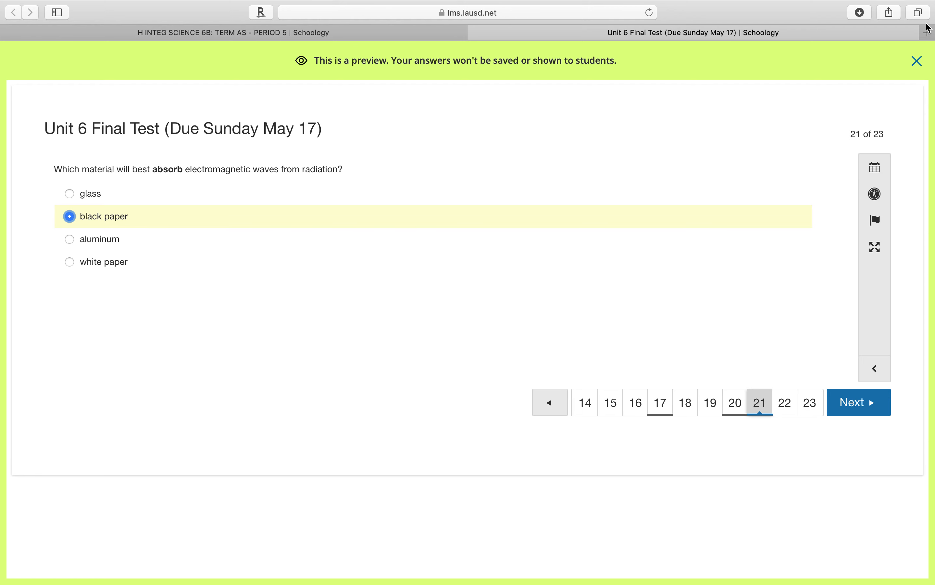
pyautogui.moveTo(474, 412)
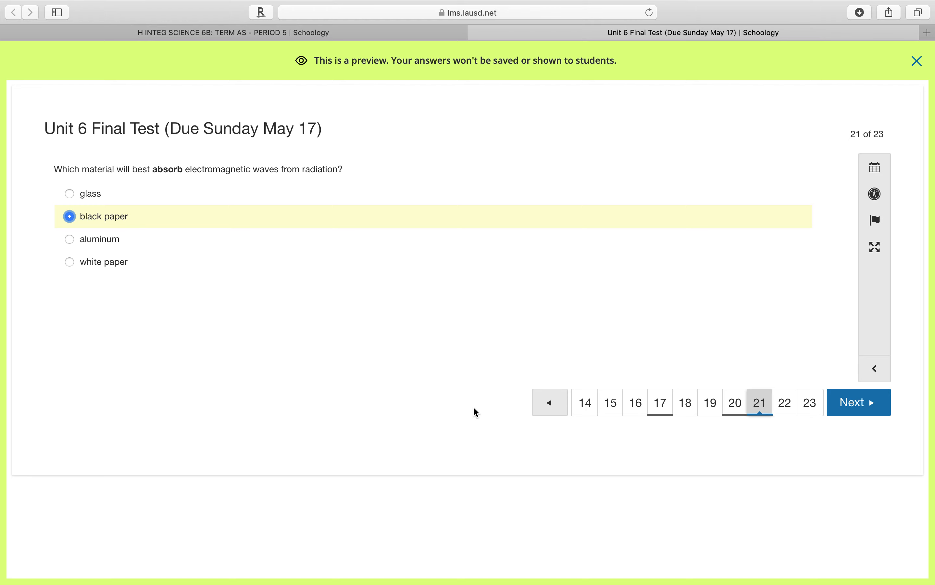
pyautogui.moveTo(110, 211)
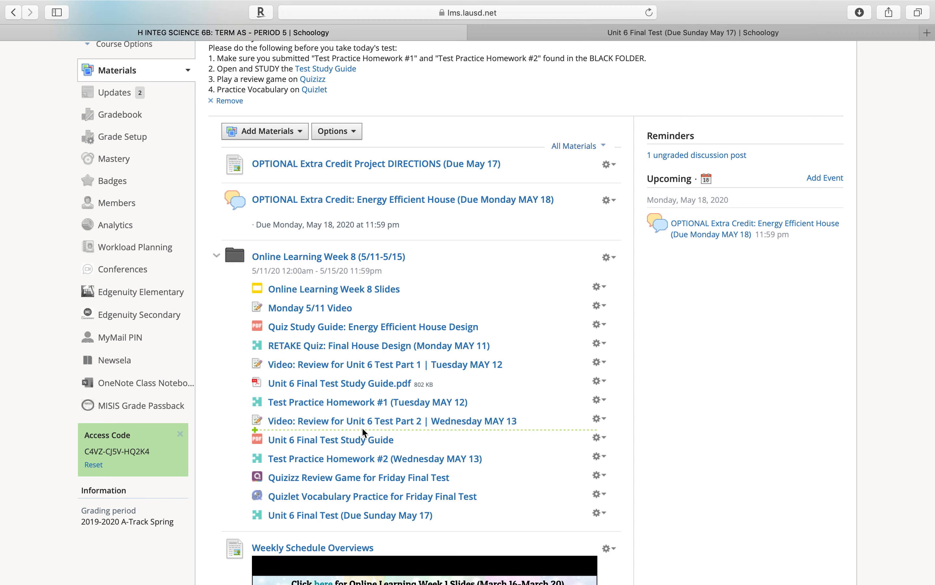
pyautogui.moveTo(350, 515)
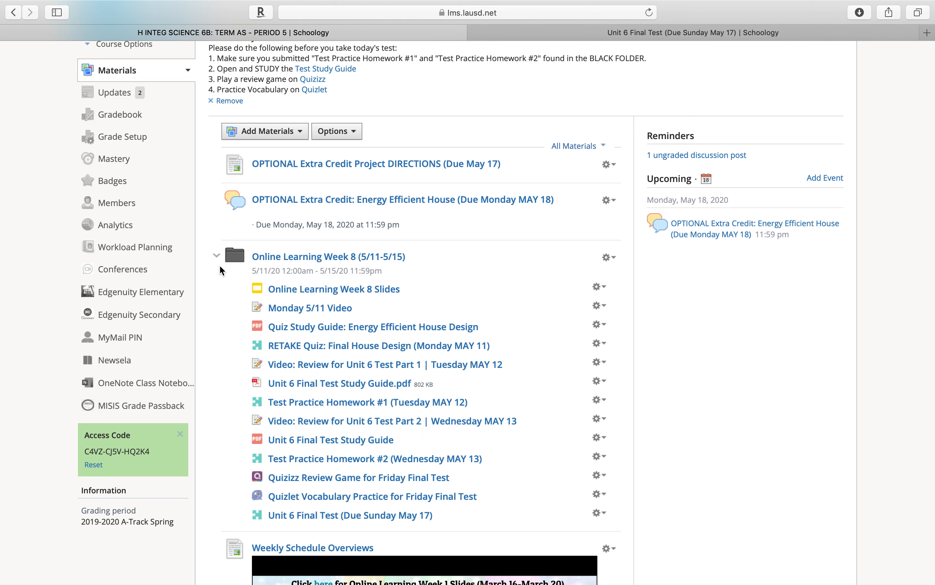
# Collapse the Week 8 folder and open the 'OPTIONAL Extra Credit: Energy Efficient House' discussion
pyautogui.click(216, 256)
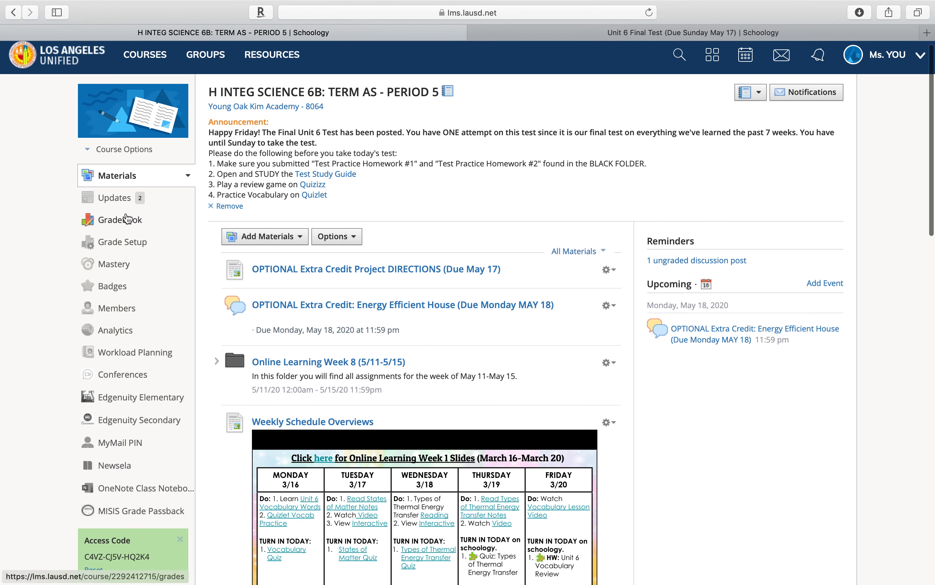
pyautogui.moveTo(286, 393)
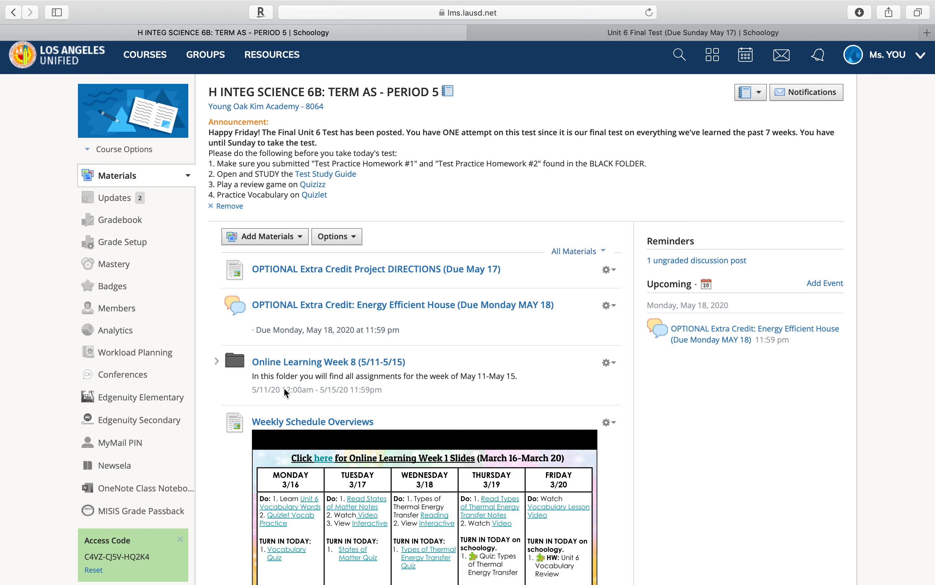
pyautogui.moveTo(310, 267)
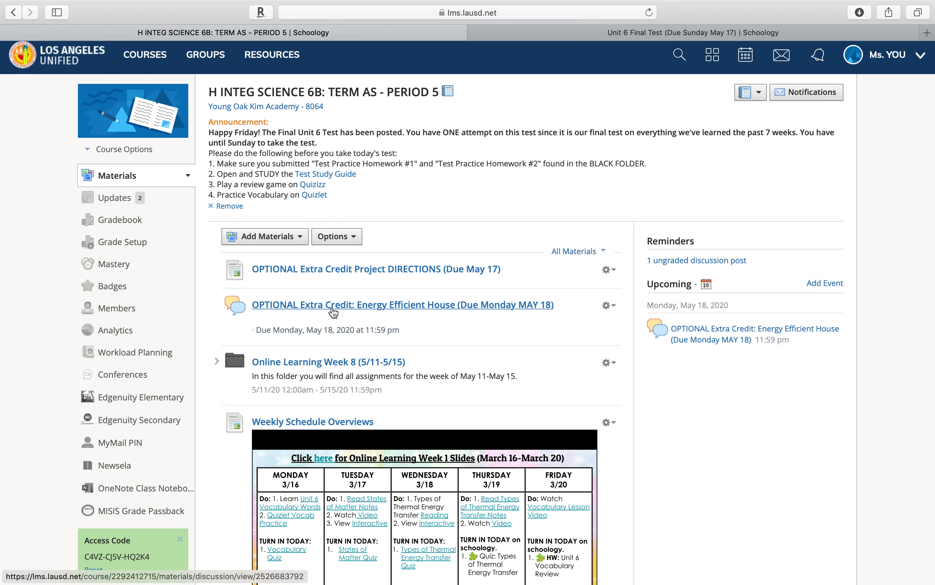
pyautogui.moveTo(364, 310)
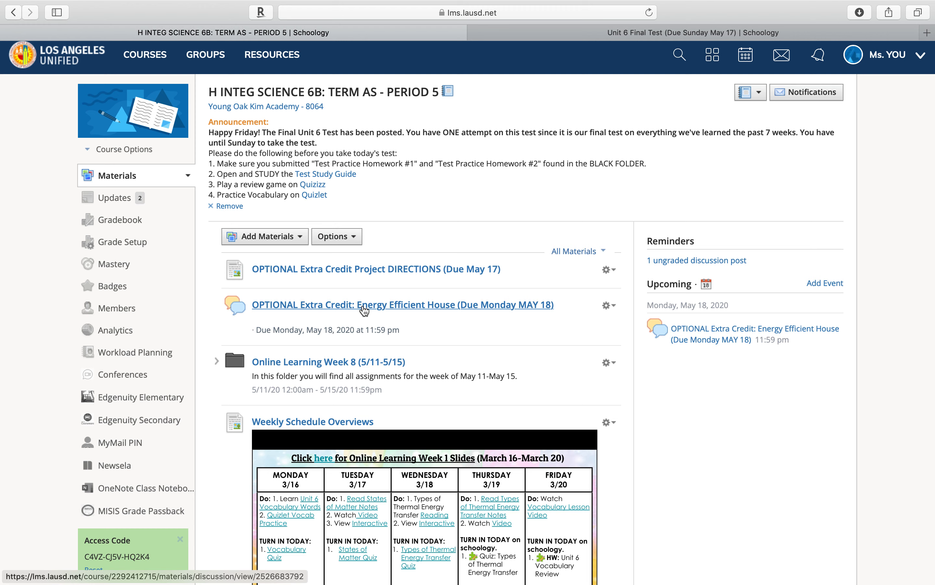
pyautogui.moveTo(459, 311)
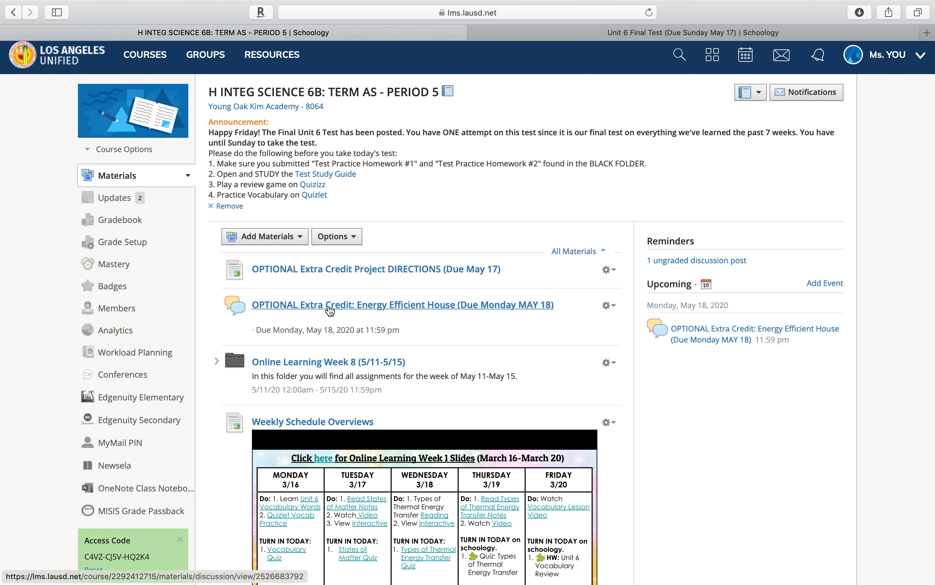
pyautogui.click(402, 304)
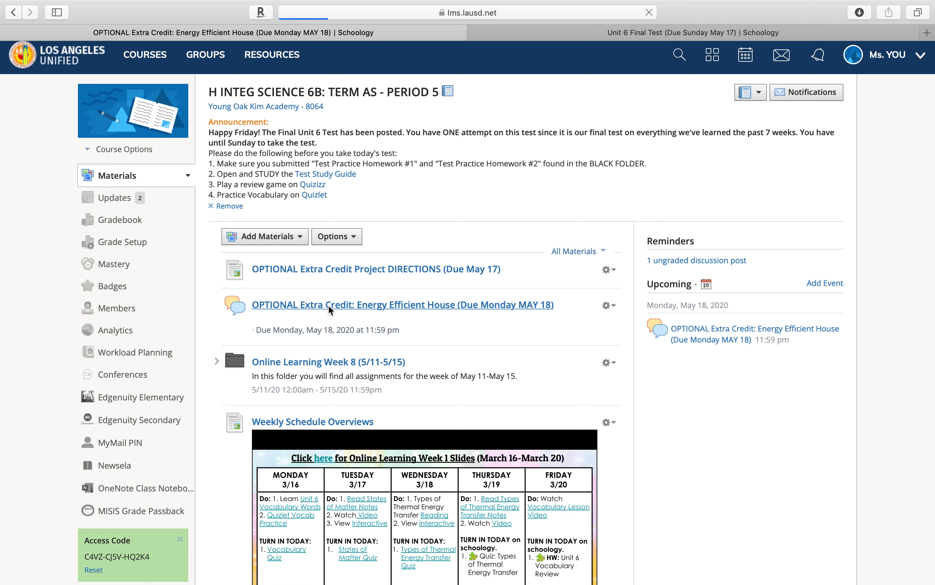
# Scroll through the Energy Efficient House discussion's project directions, student house posts and teacher replies
pyautogui.click(402, 304)
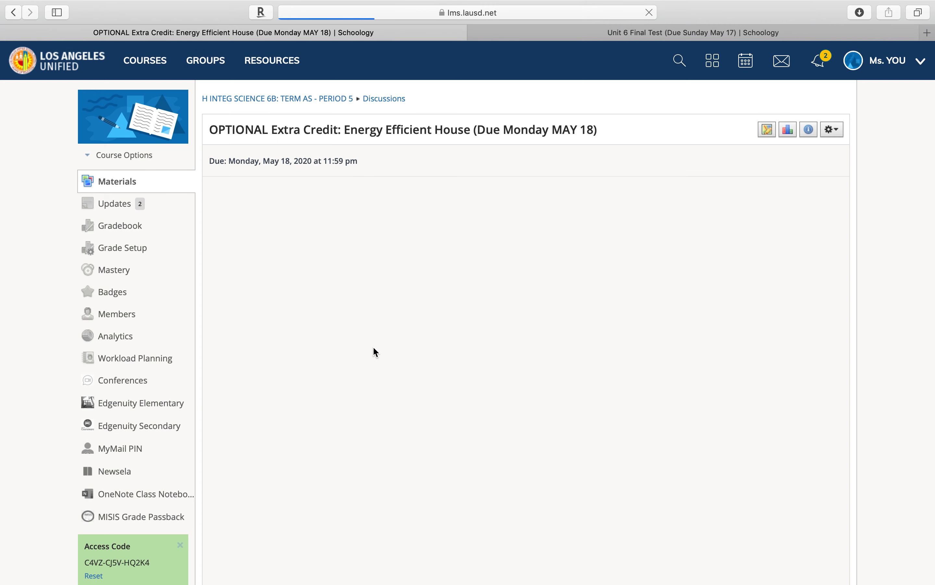
pyautogui.scroll(-3)
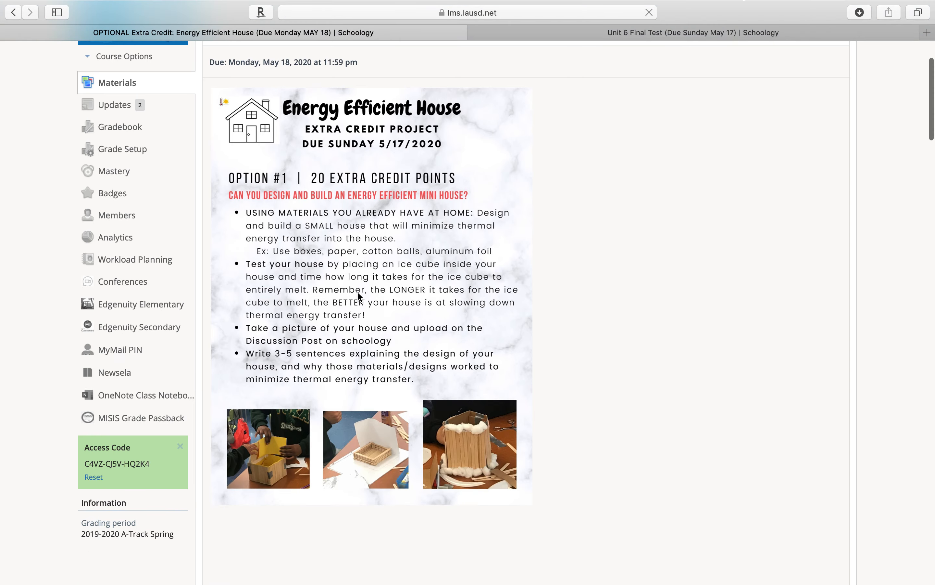
pyautogui.scroll(-3)
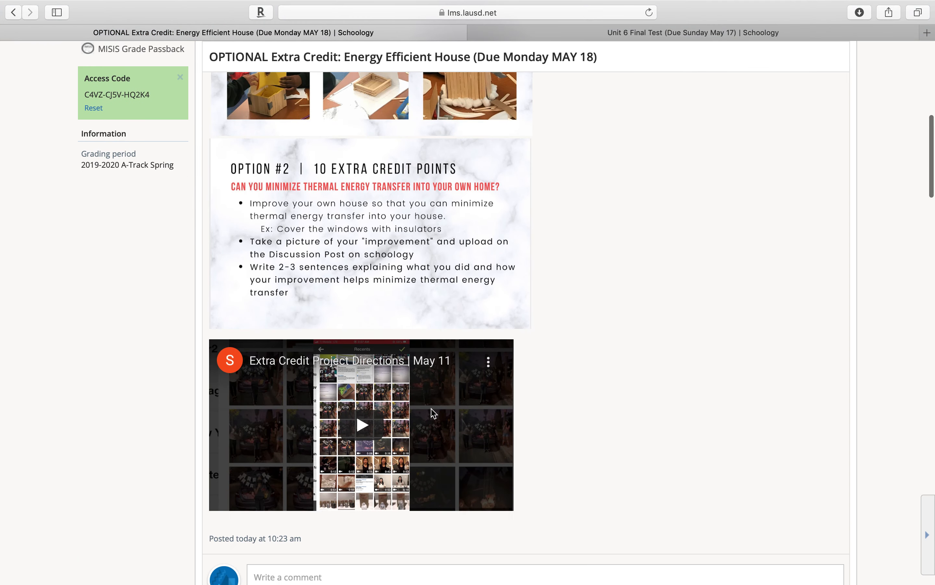
pyautogui.scroll(-3)
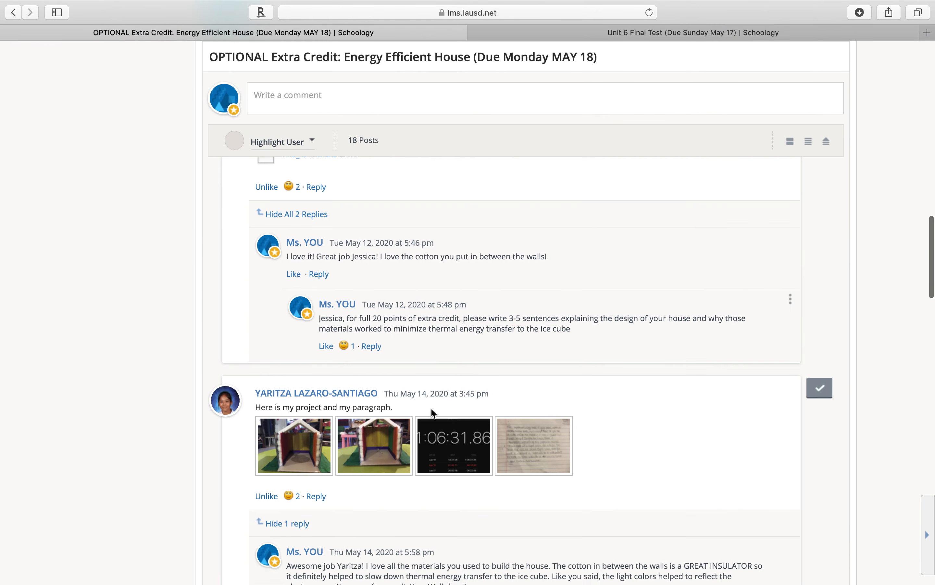
pyautogui.scroll(-3)
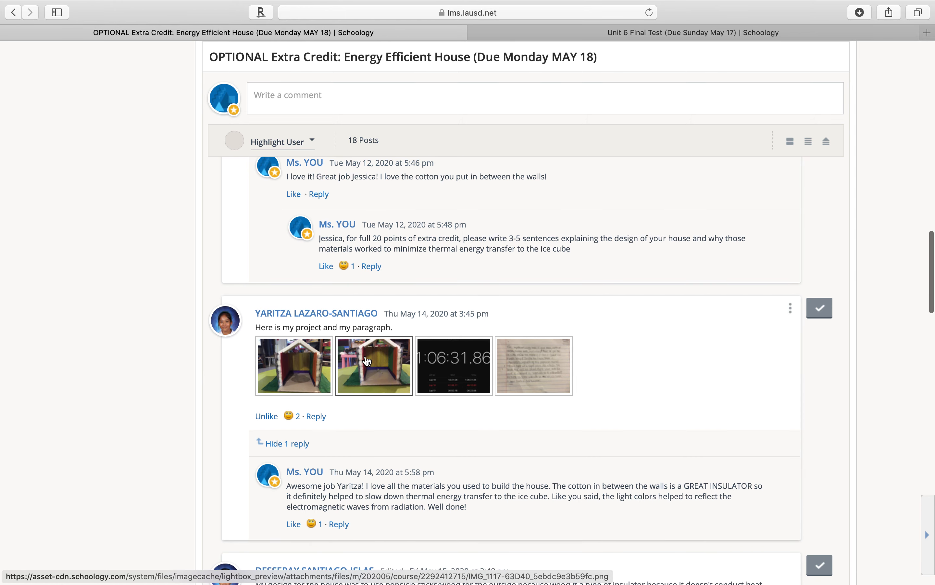
pyautogui.scroll(-3)
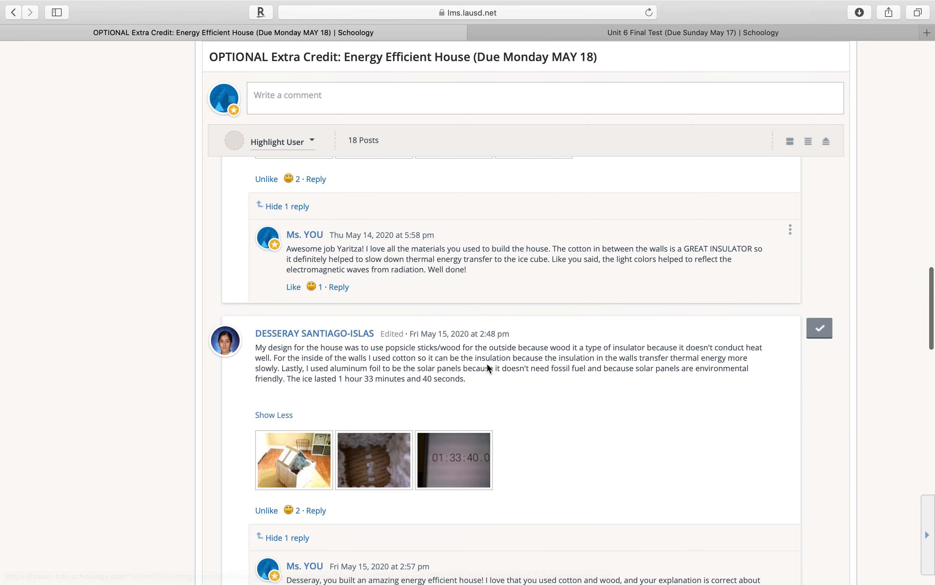
pyautogui.scroll(-3)
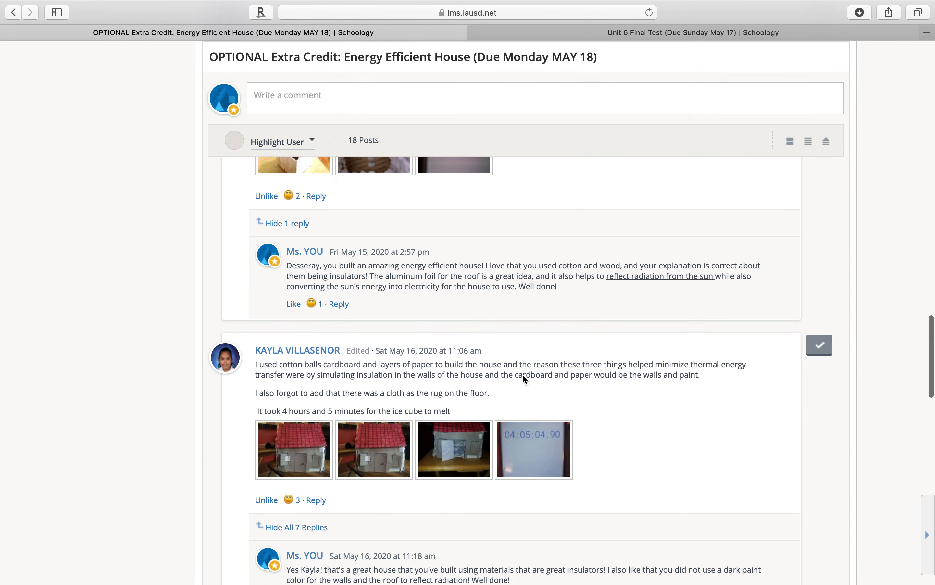
pyautogui.scroll(-3)
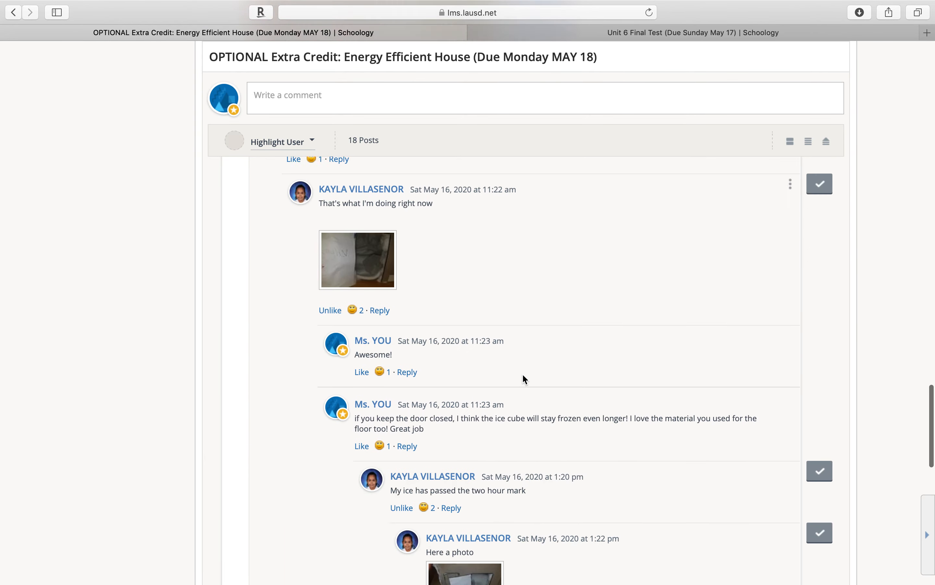
pyautogui.scroll(-3)
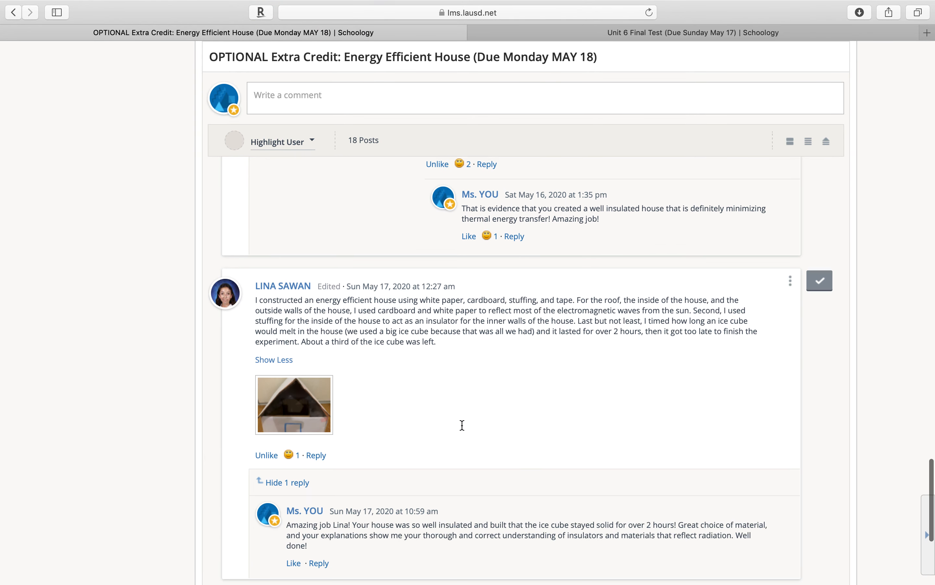
pyautogui.scroll(-3)
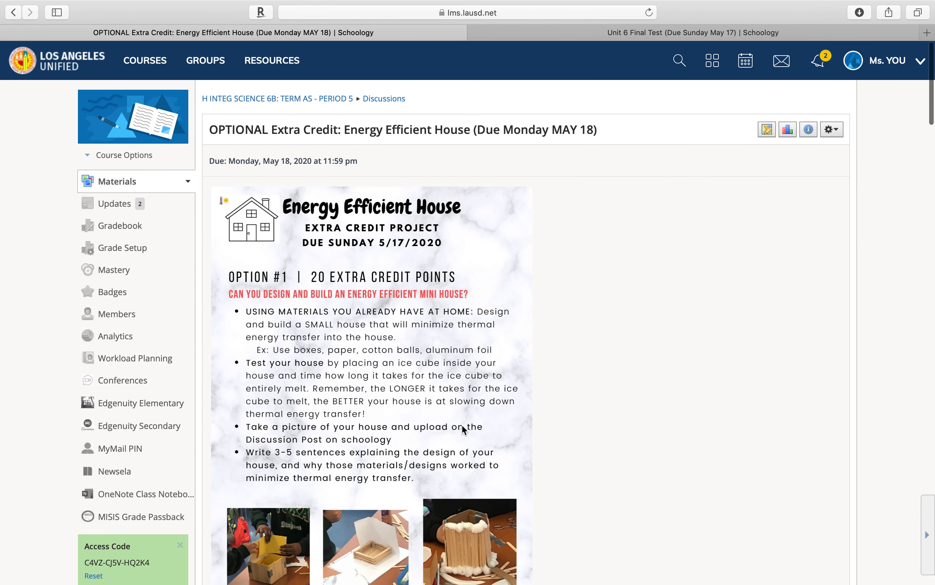
pyautogui.moveTo(574, 273)
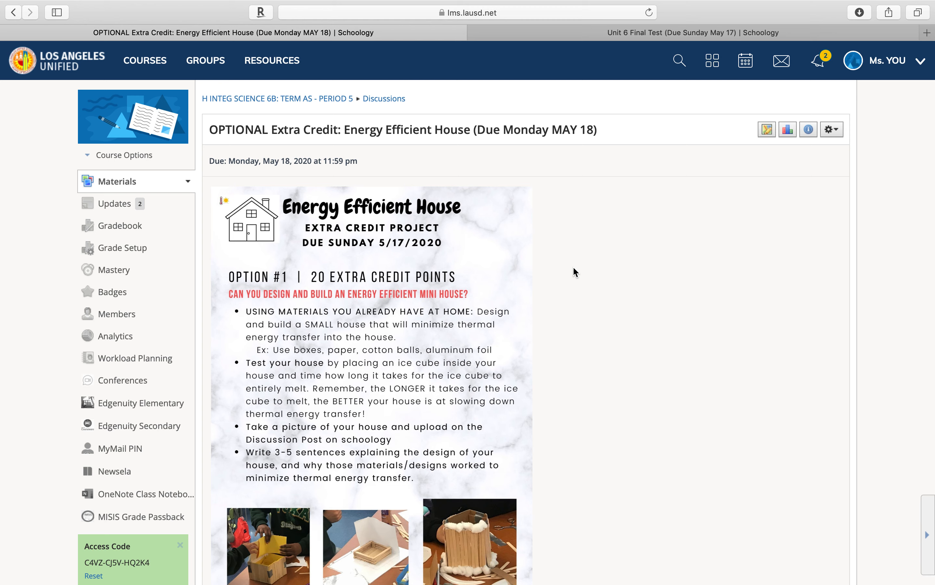
pyautogui.moveTo(672, 283)
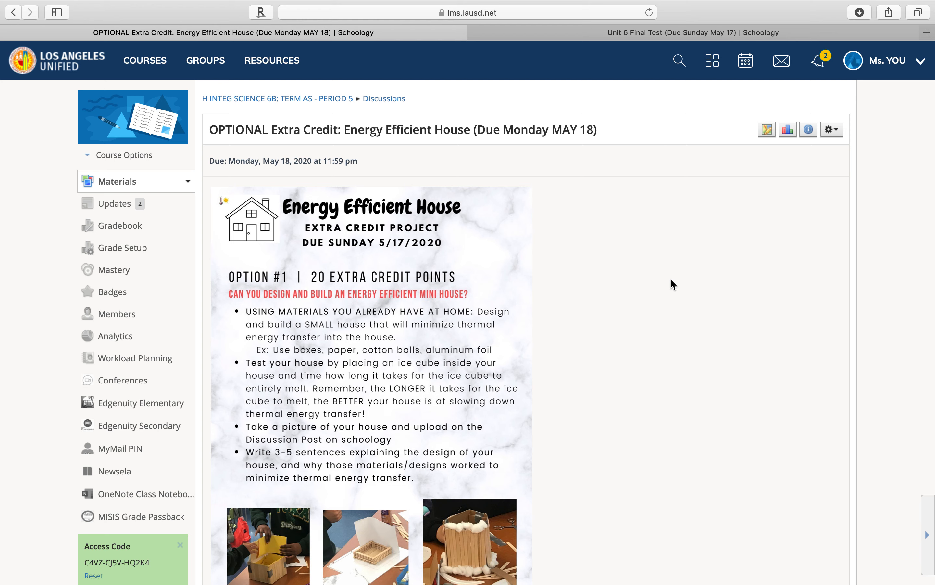